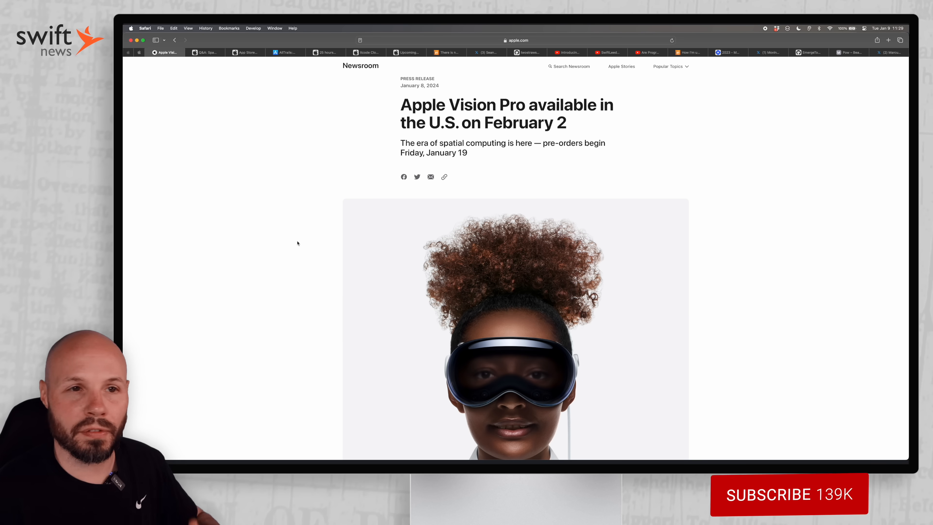
# Read Apple's visionOS spatial design Q&A down to the answer on spatial sound design.
pyautogui.click(788, 493)
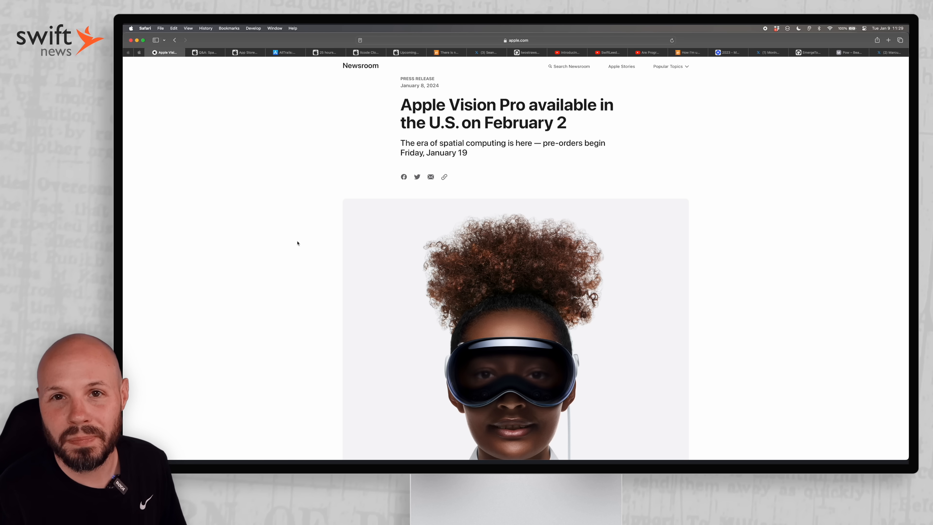
pyautogui.click(205, 53)
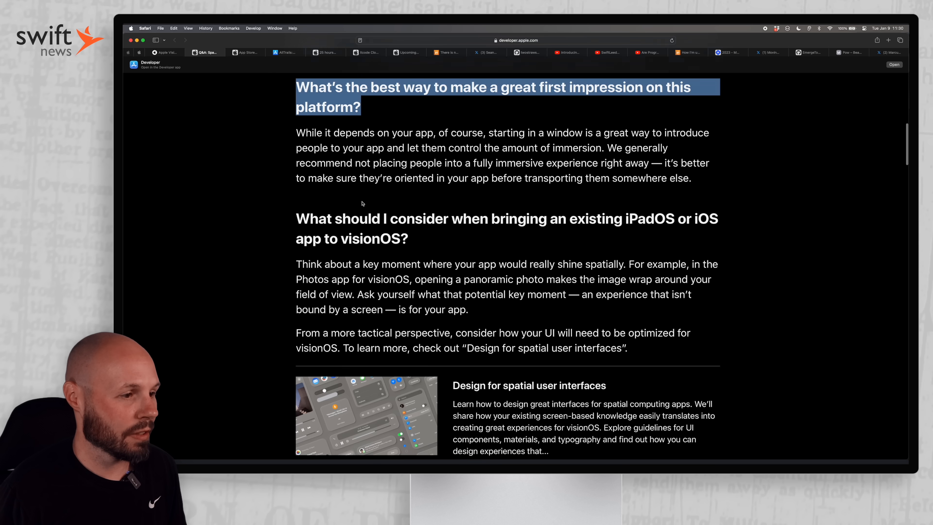
pyautogui.scroll(-3)
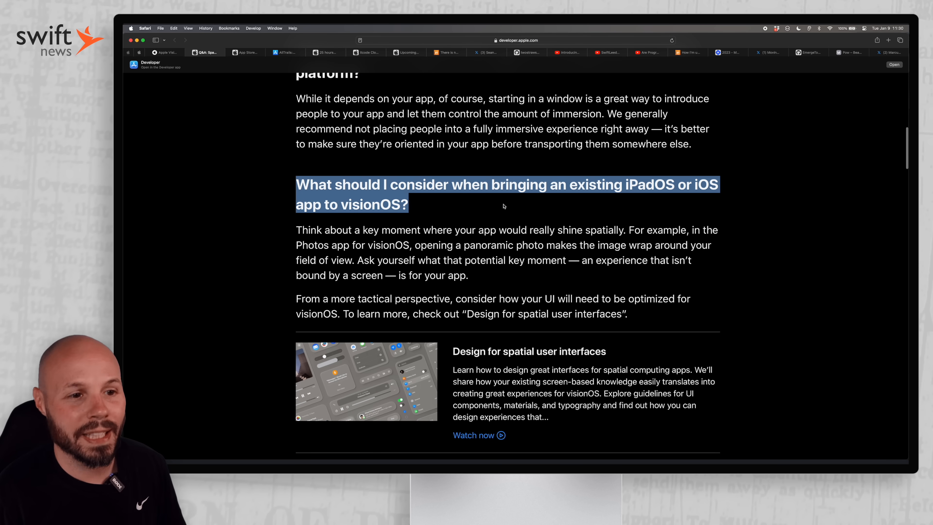
pyautogui.moveTo(467, 213)
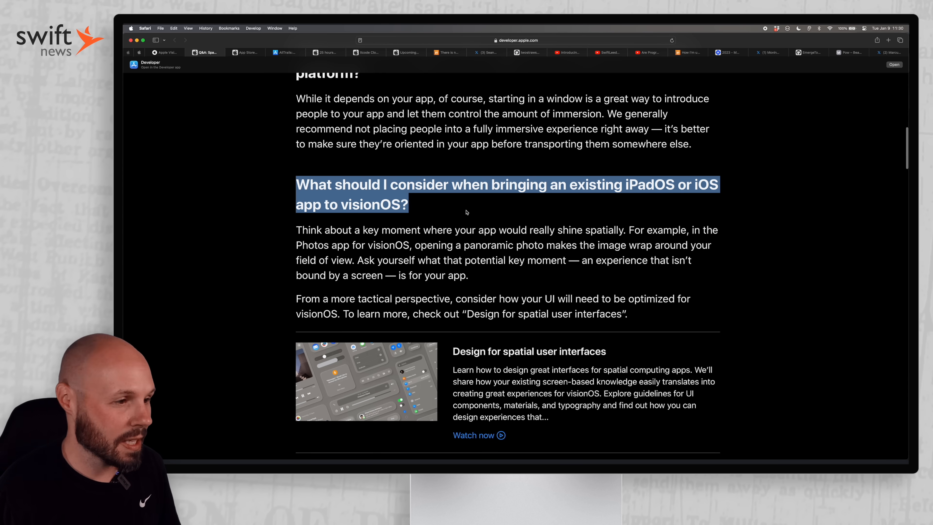
pyautogui.scroll(-3)
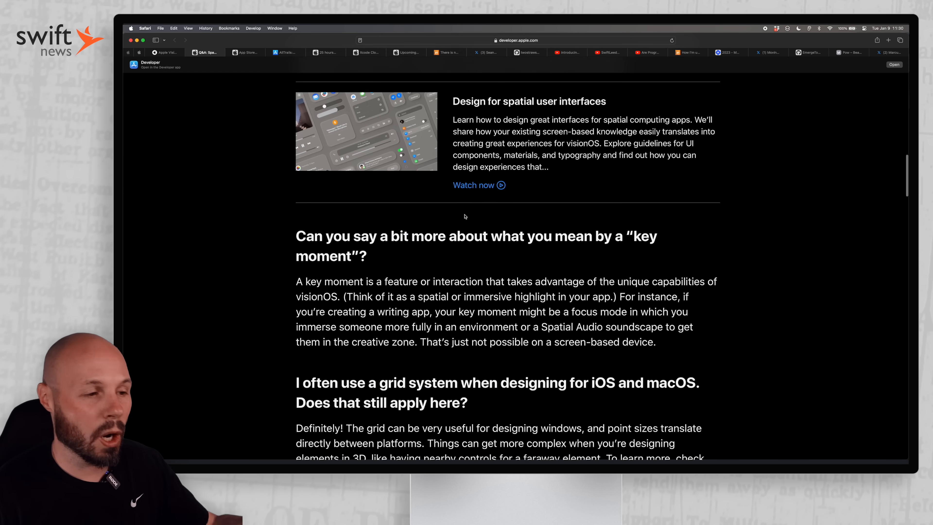
pyautogui.scroll(-3)
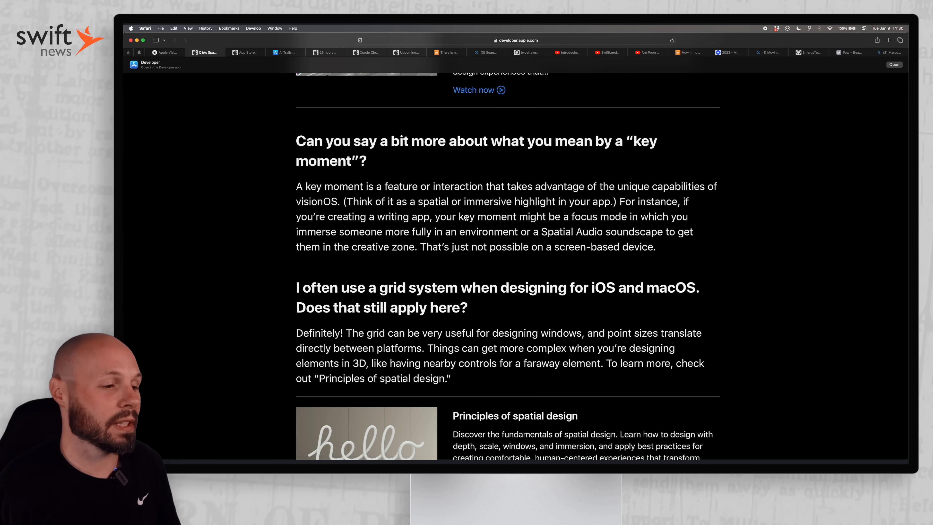
pyautogui.scroll(-3)
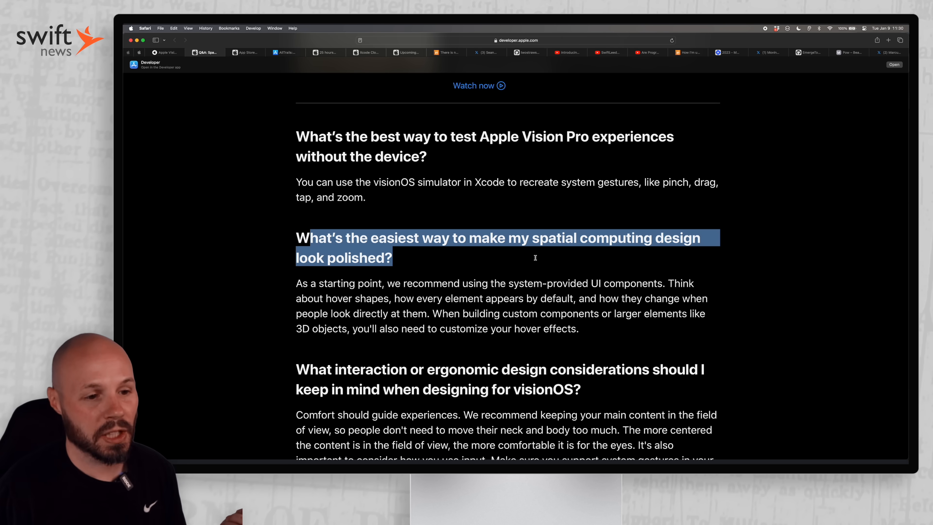
pyautogui.scroll(-3)
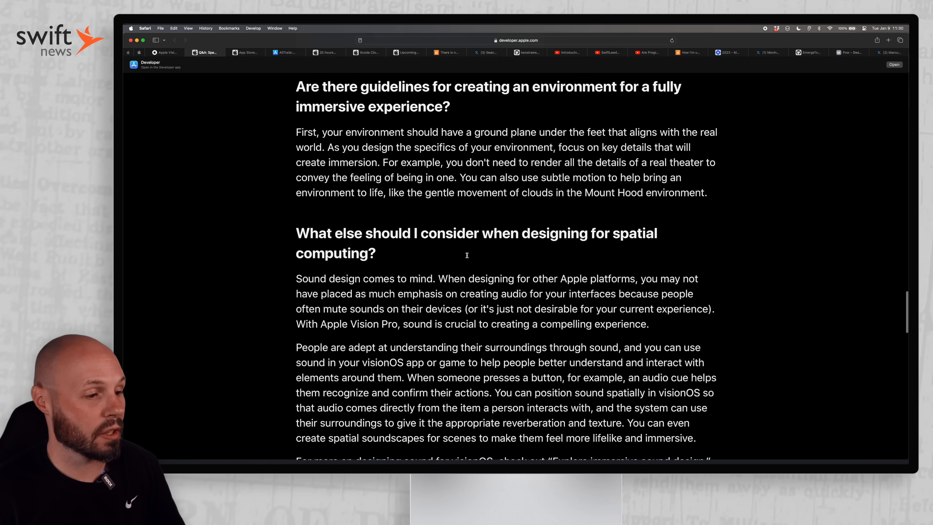
pyautogui.scroll(-3)
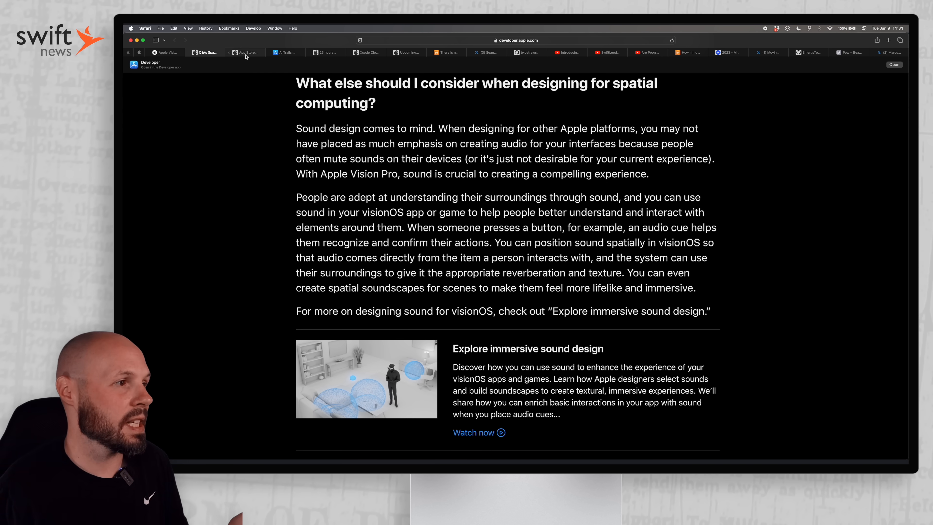
# Browse through the App Store Awards winners list on Apple Developer.
pyautogui.click(245, 52)
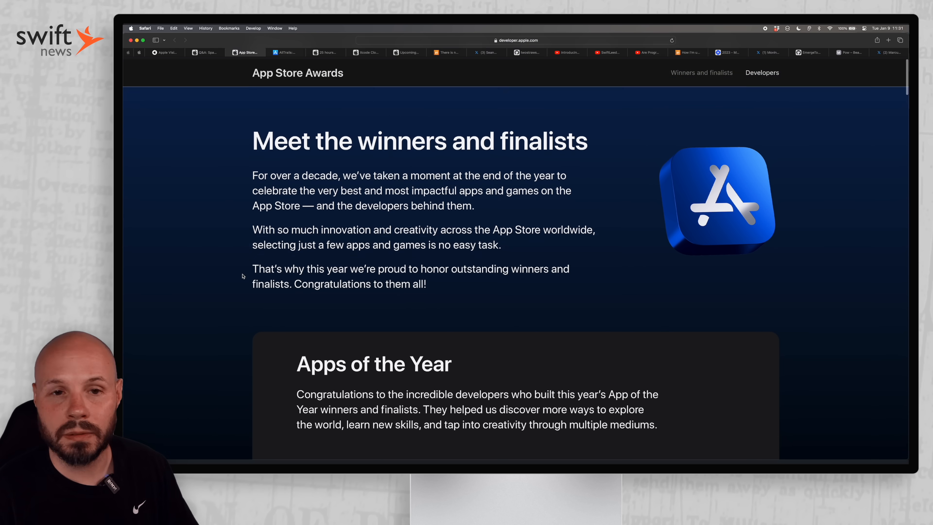
pyautogui.scroll(-3)
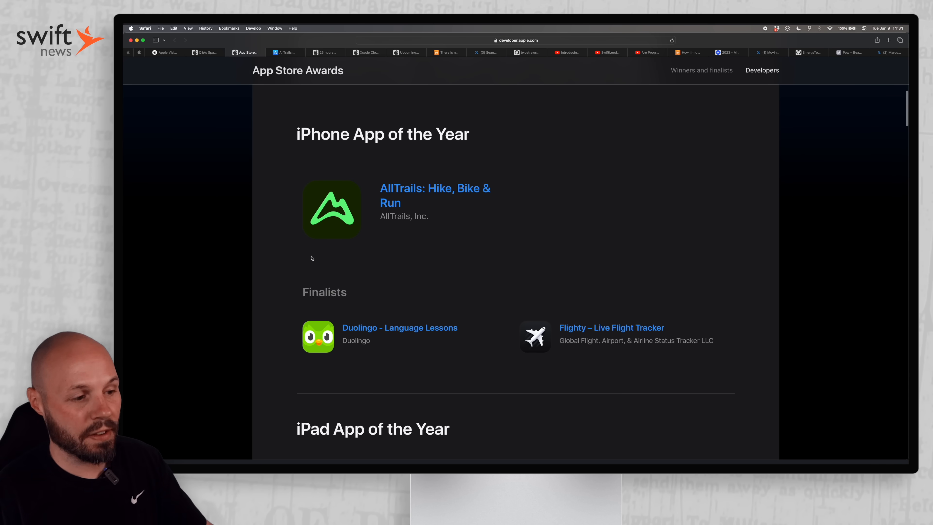
pyautogui.scroll(-3)
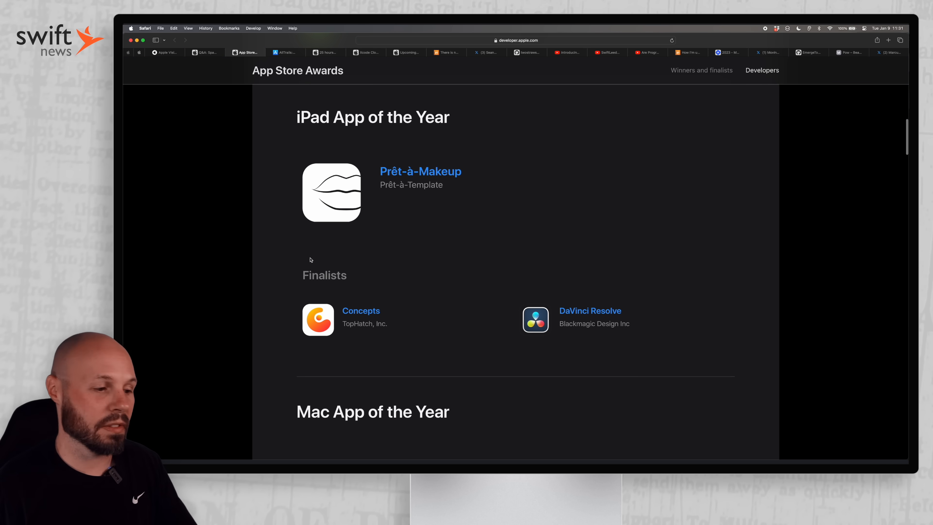
pyautogui.scroll(-3)
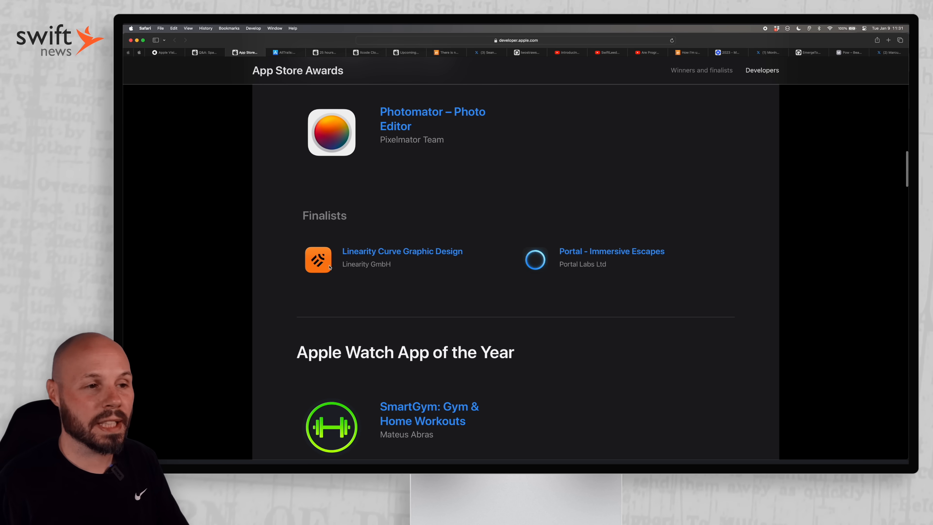
pyautogui.scroll(-3)
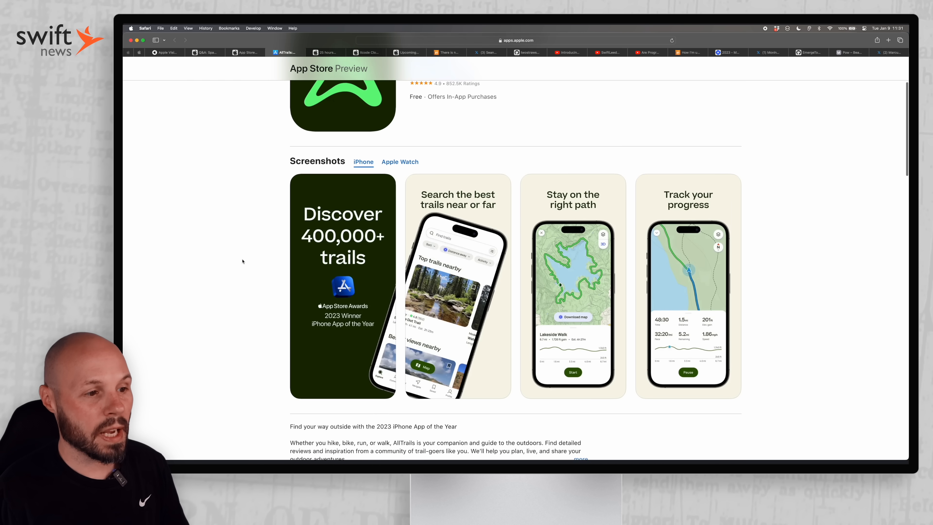
pyautogui.scroll(-3)
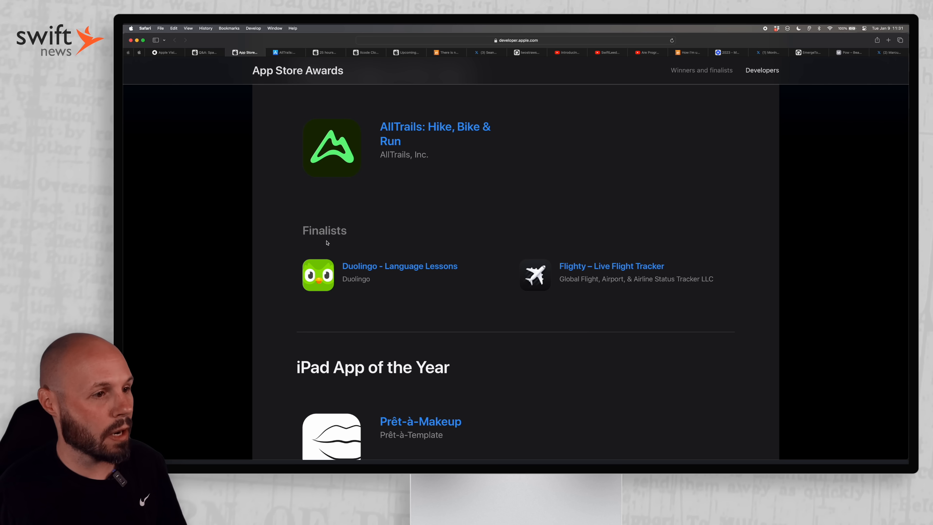
pyautogui.scroll(-3)
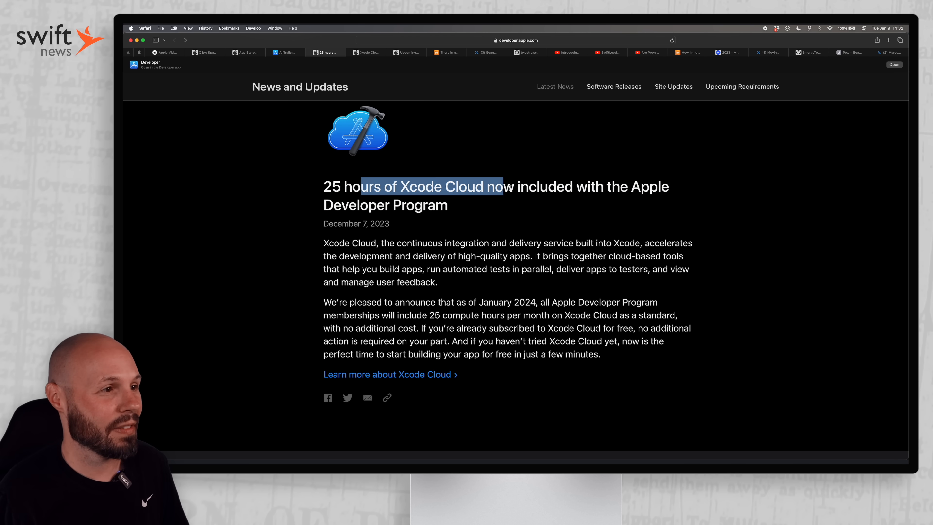
# Review Xcode Cloud subscription tiers and scroll to the Track and manage usage section.
pyautogui.click(366, 52)
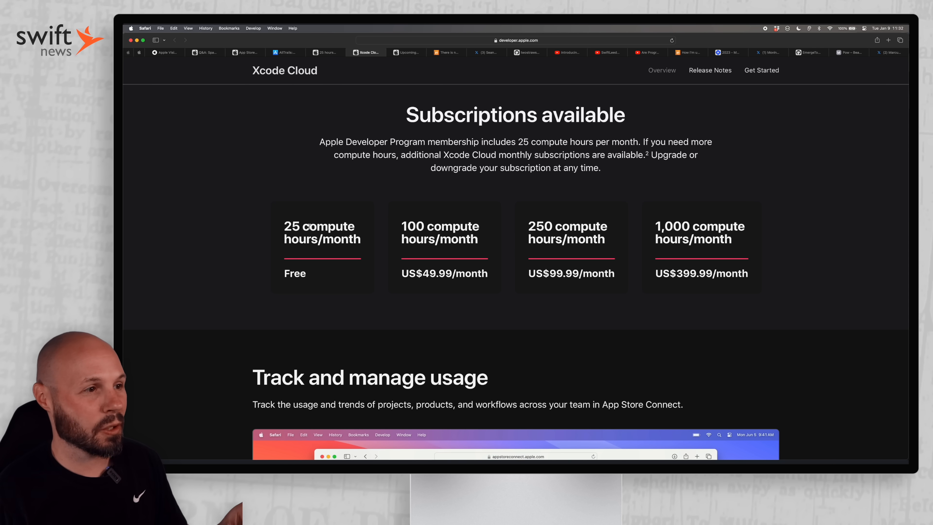
pyautogui.moveTo(294, 259)
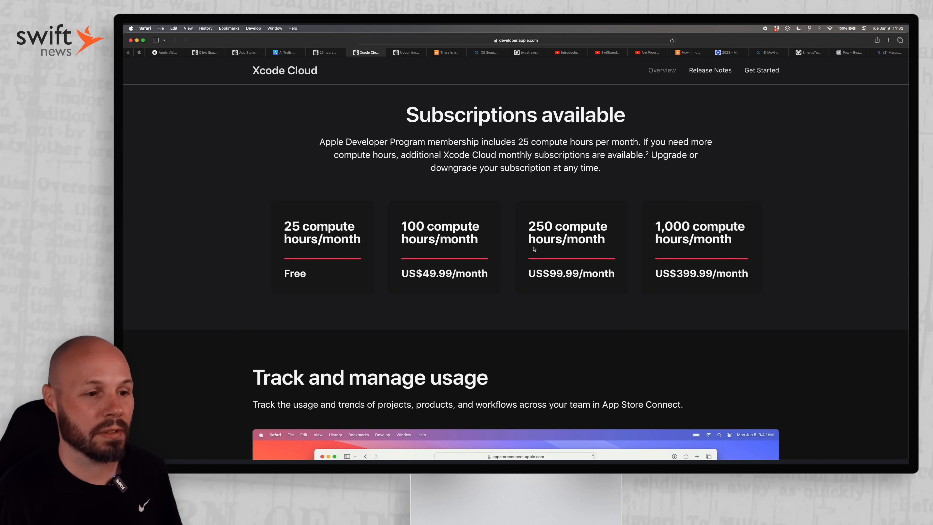
pyautogui.scroll(-3)
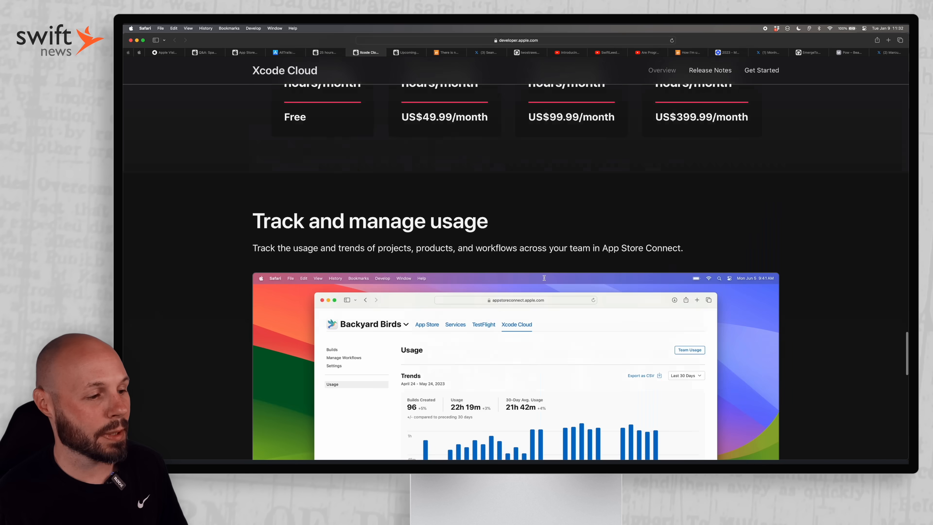
pyautogui.scroll(-3)
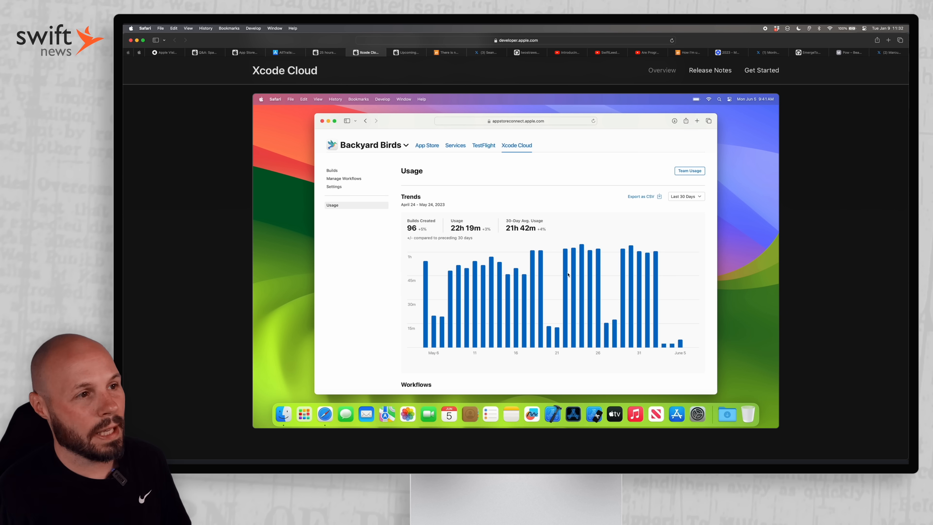
# Read through the first part of Apple's list of SDKs requiring privacy manifests.
pyautogui.click(407, 52)
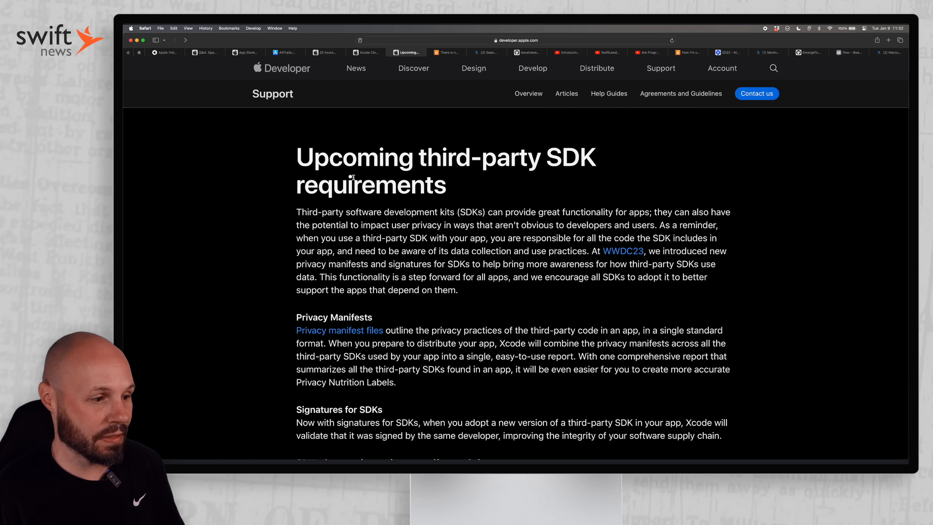
pyautogui.scroll(-3)
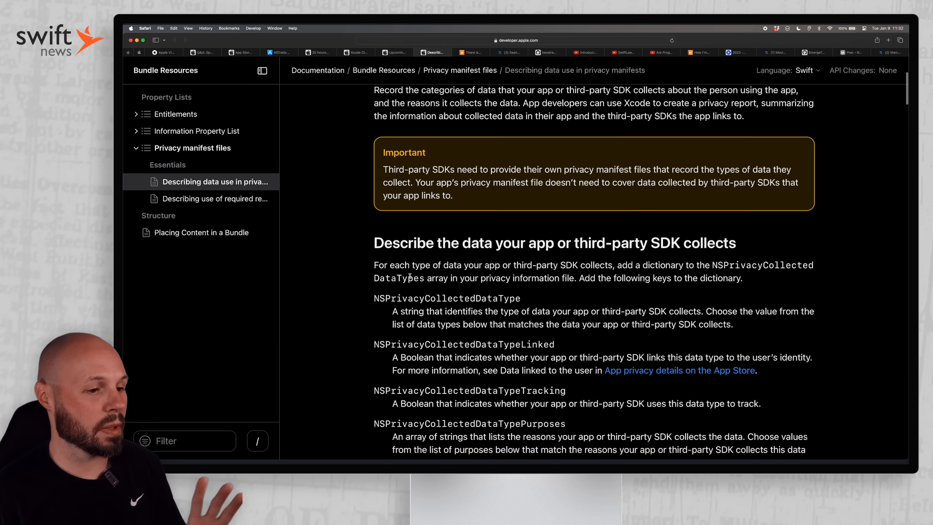
pyautogui.scroll(-3)
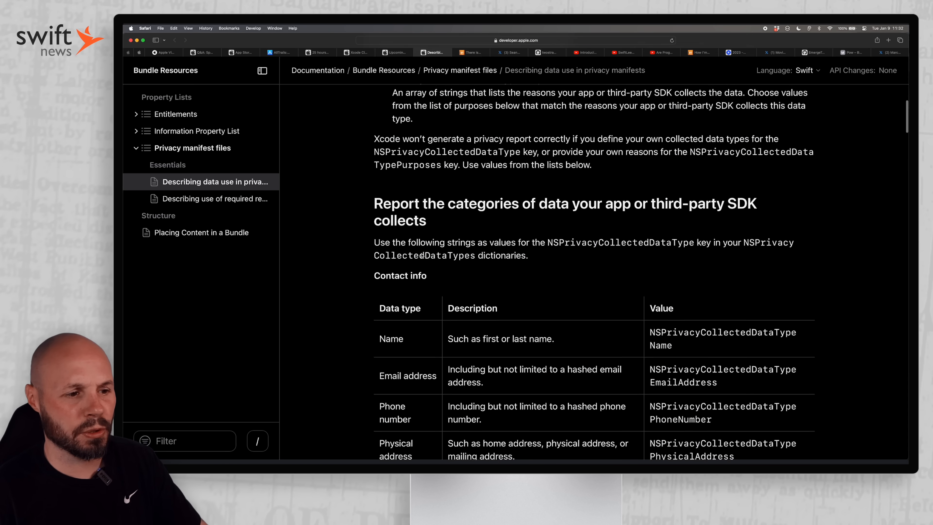
pyautogui.scroll(3)
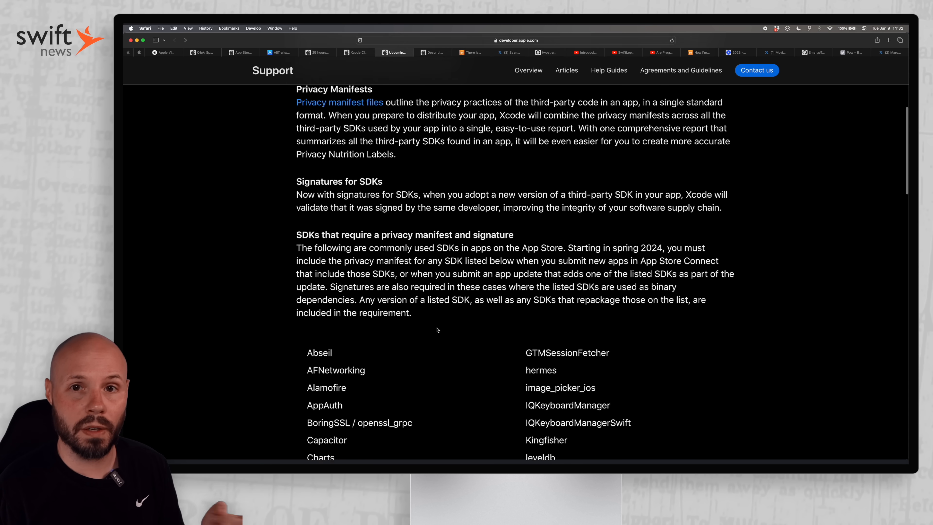
pyautogui.scroll(-3)
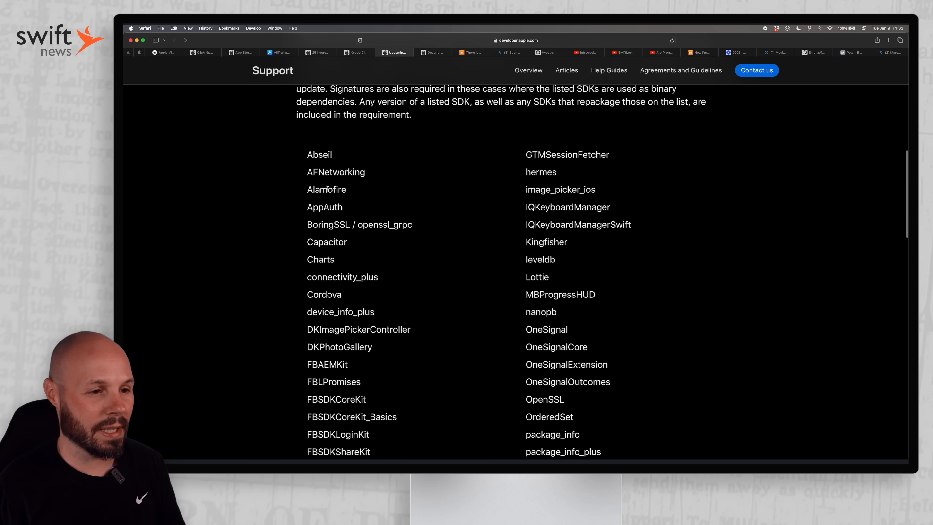
pyautogui.scroll(-3)
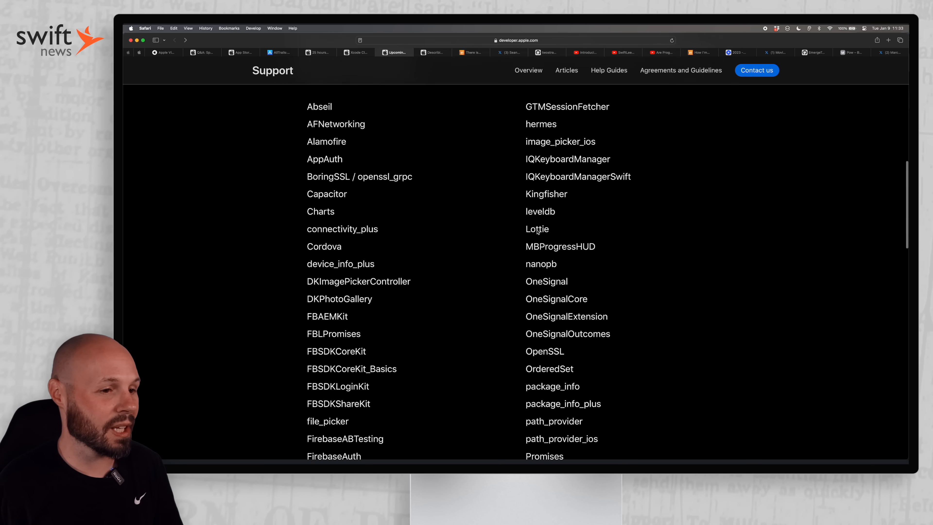
# Finish the SDK list and scroll back up toward the top of the page.
pyautogui.scroll(-3)
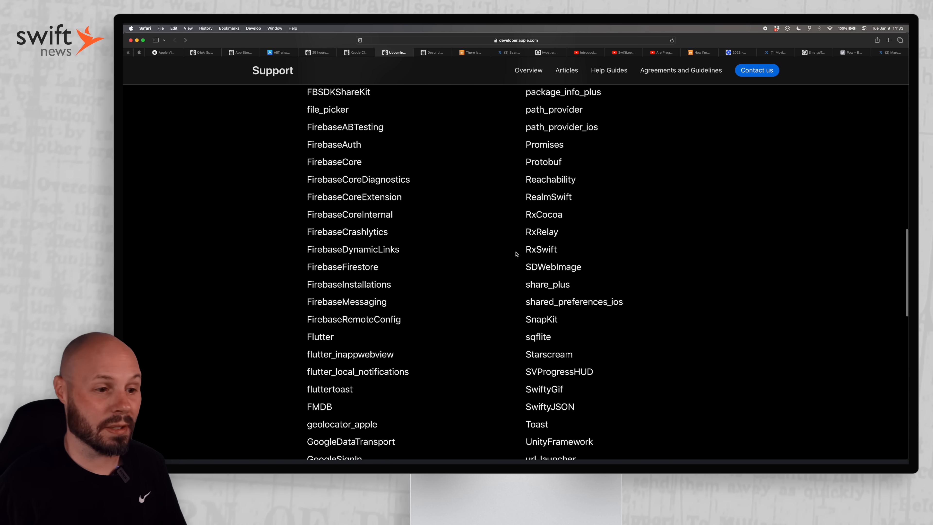
pyautogui.scroll(-3)
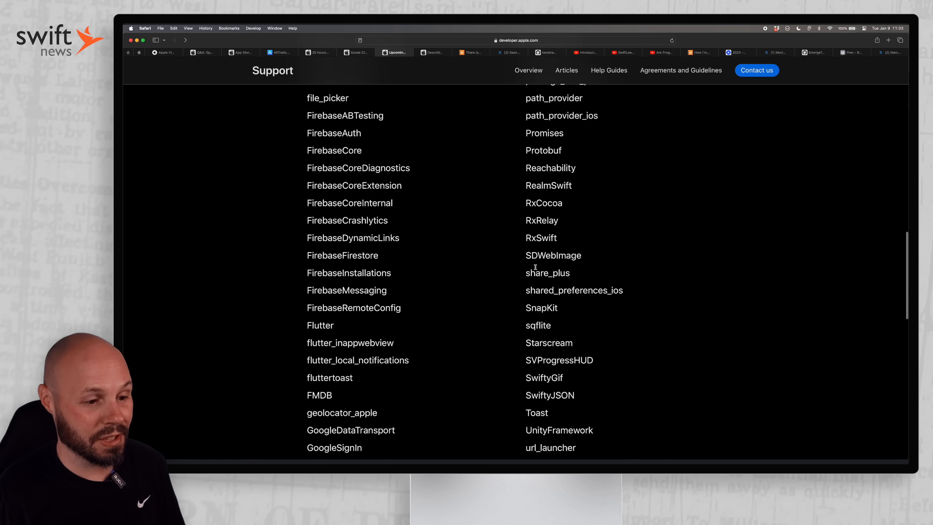
pyautogui.scroll(-3)
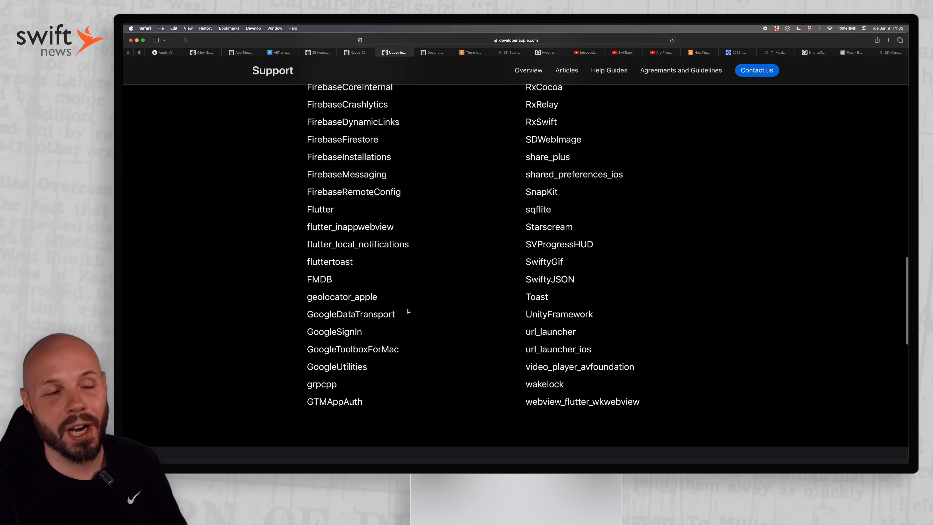
pyautogui.scroll(3)
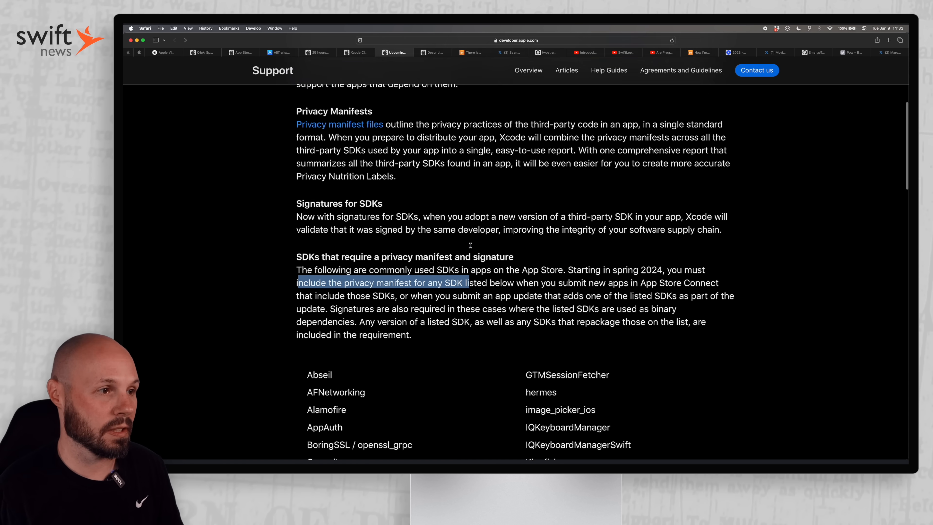
pyautogui.scroll(3)
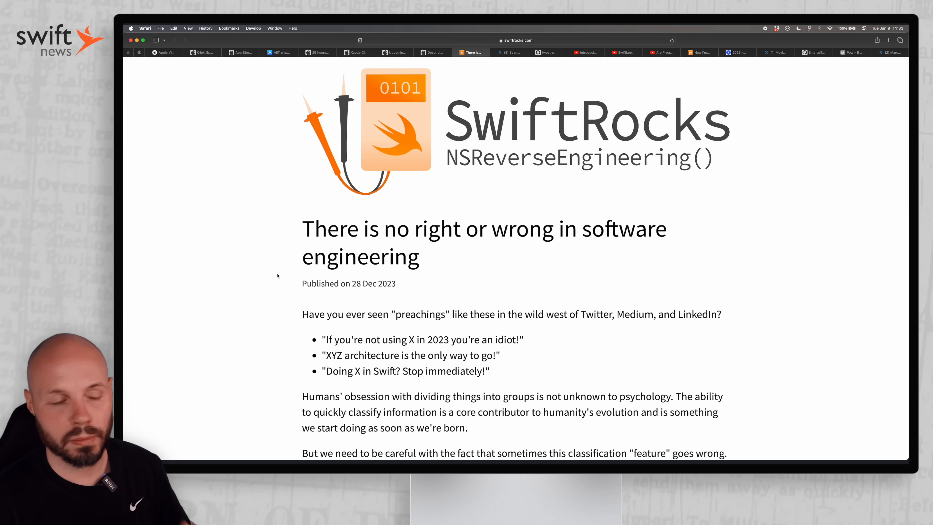
pyautogui.scroll(-3)
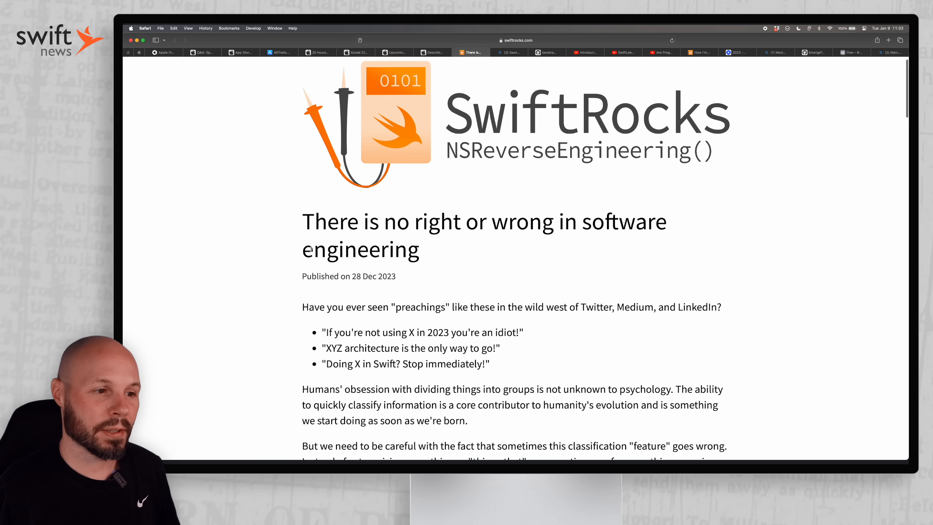
pyautogui.scroll(-3)
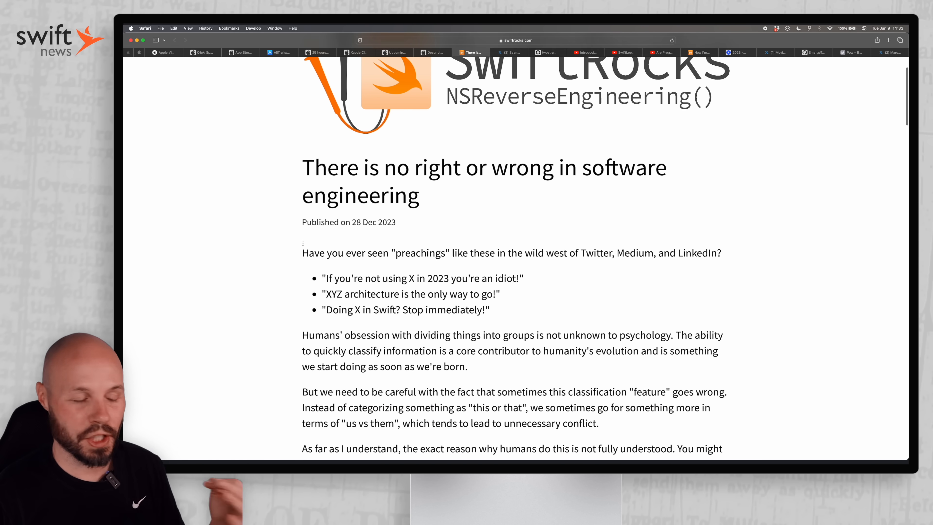
pyautogui.moveTo(302, 252); pyautogui.dragTo(552, 242)
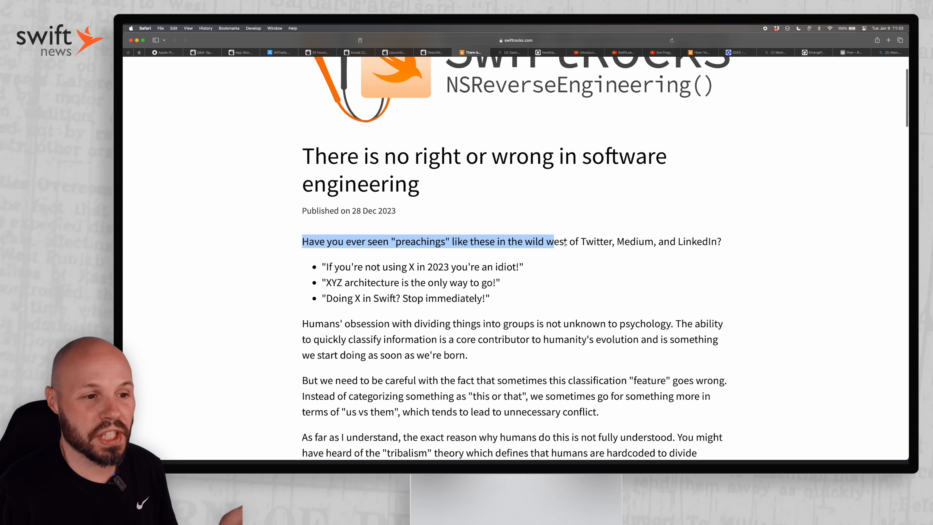
pyautogui.scroll(-3)
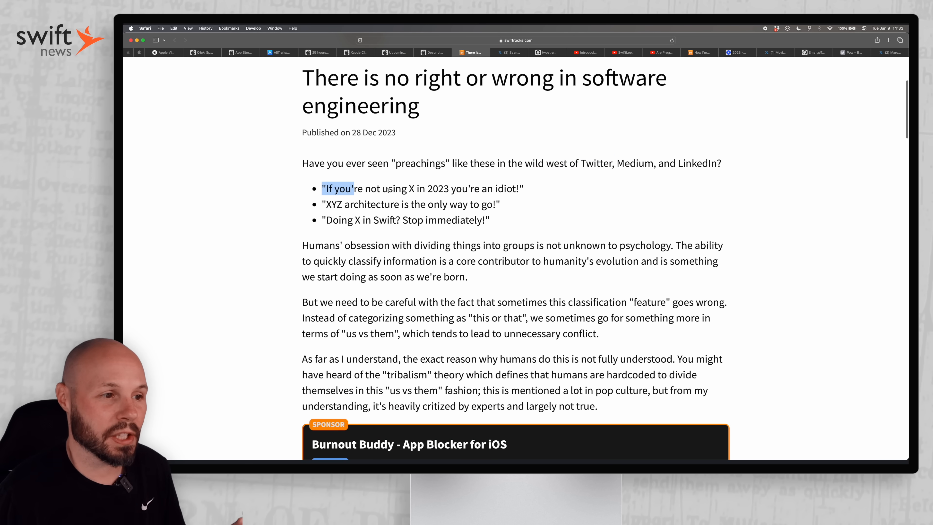
pyautogui.click(348, 204)
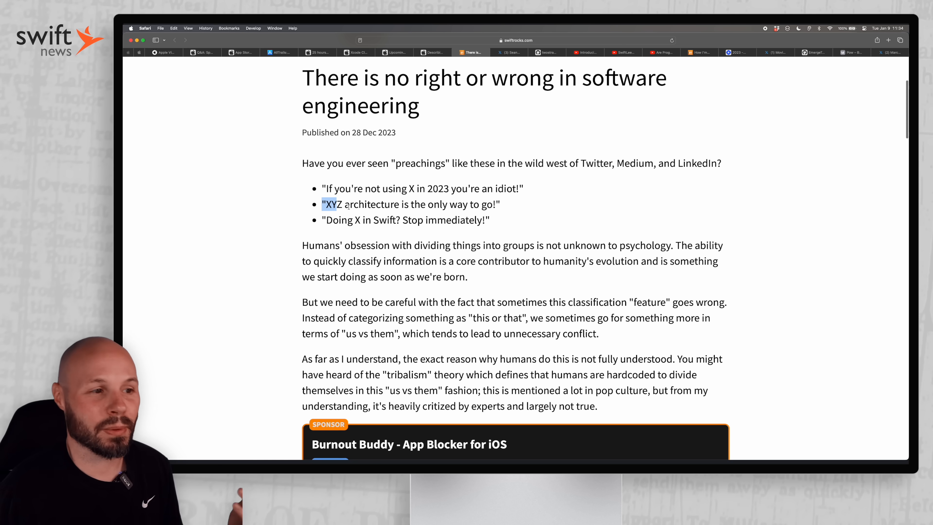
pyautogui.moveTo(332, 204); pyautogui.dragTo(500, 204)
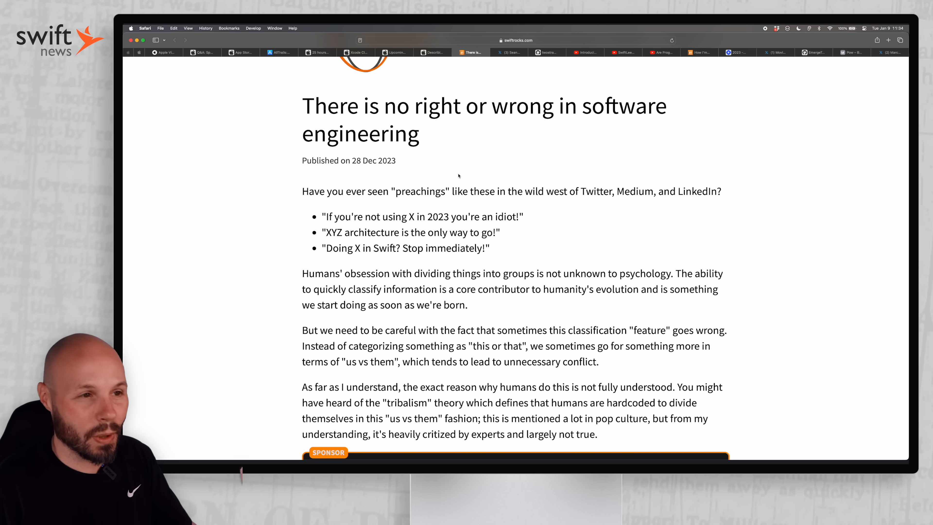
pyautogui.click(509, 52)
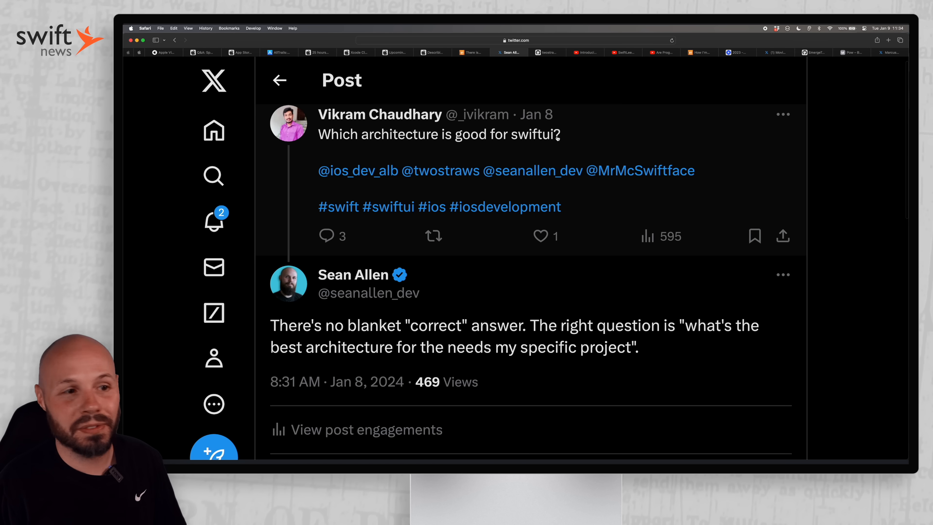
pyautogui.scroll(-3)
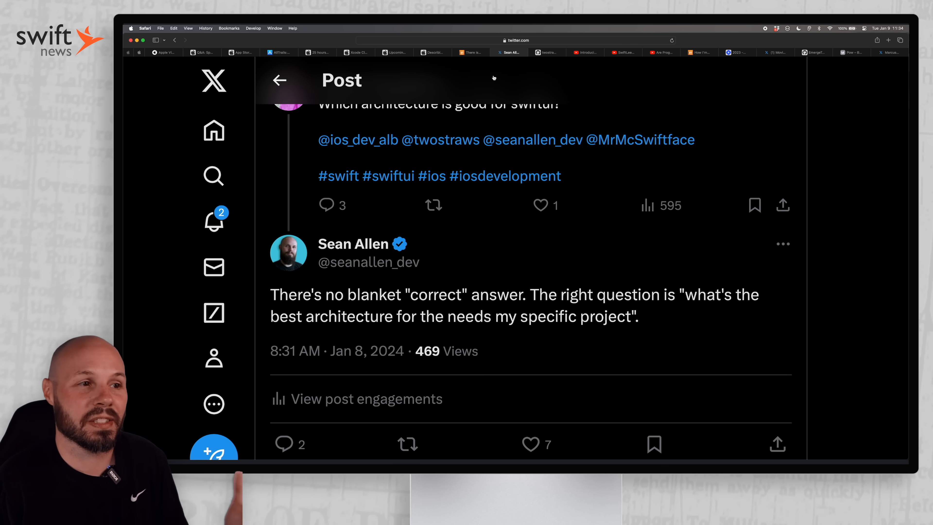
pyautogui.click(470, 52)
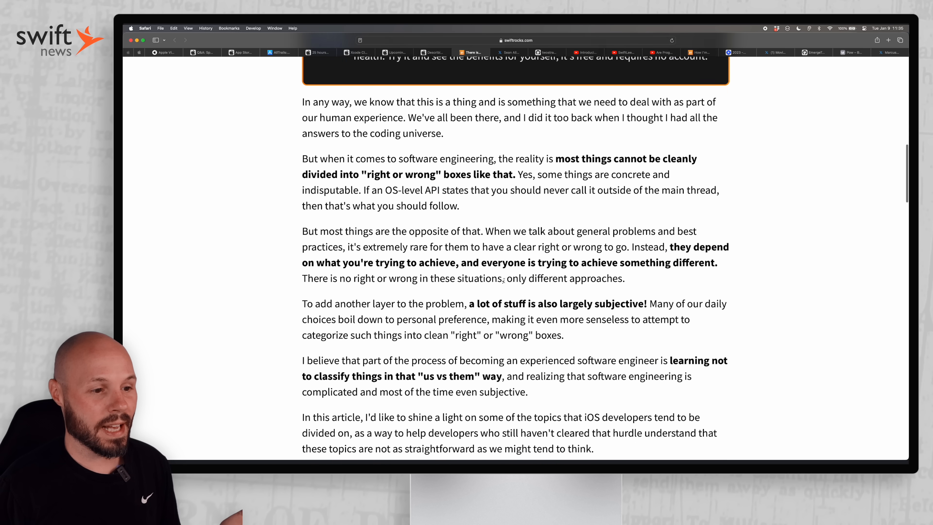
pyautogui.scroll(-3)
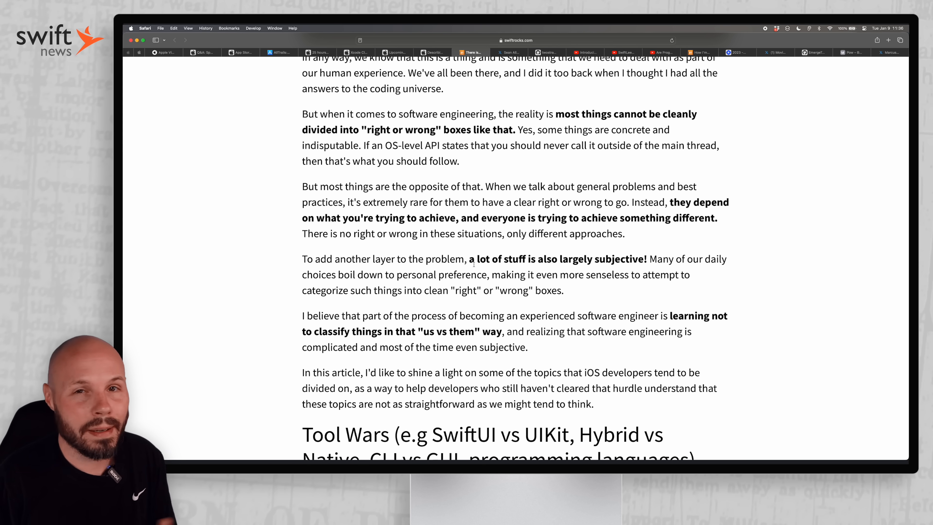
pyautogui.scroll(-3)
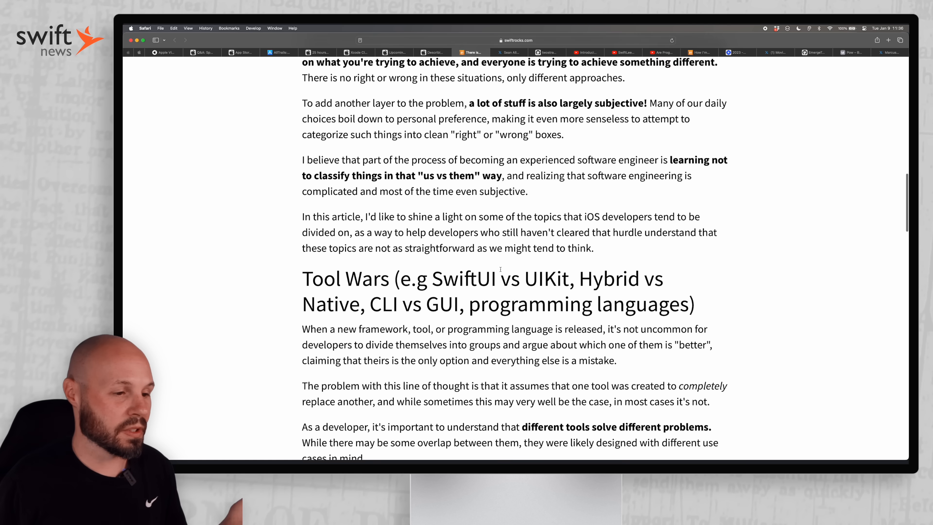
pyautogui.scroll(-3)
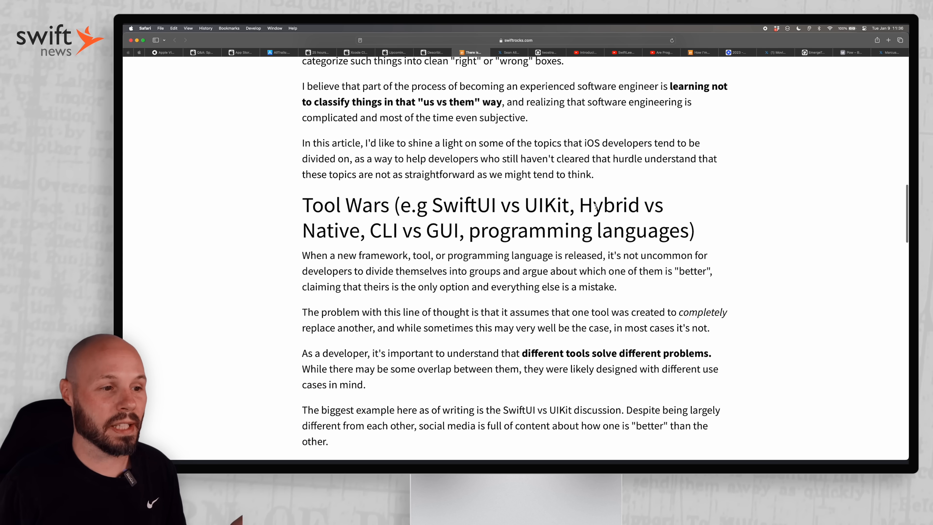
pyautogui.doubleClick(326, 231)
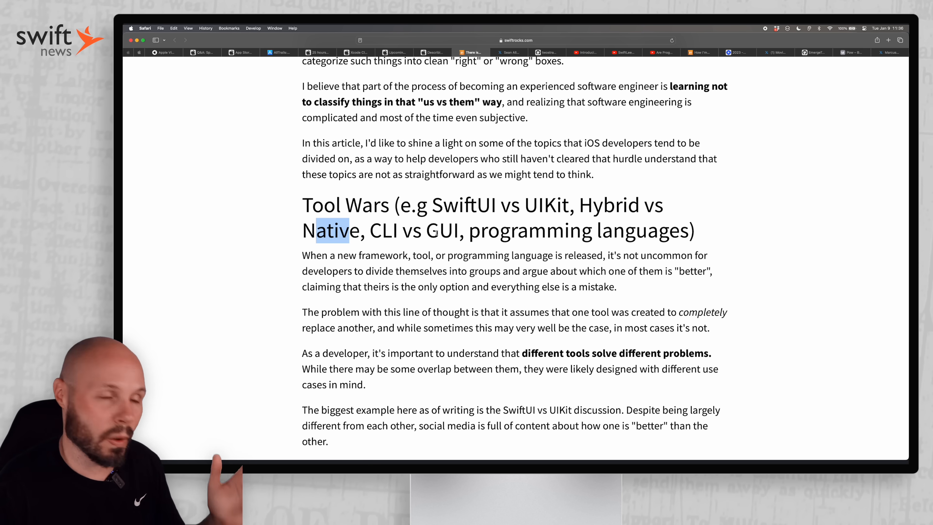
pyautogui.scroll(-3)
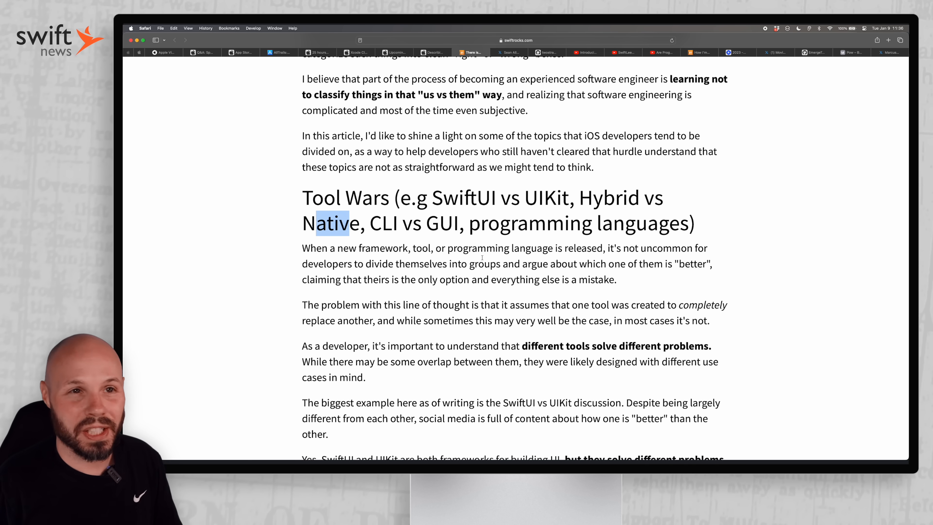
pyautogui.scroll(-3)
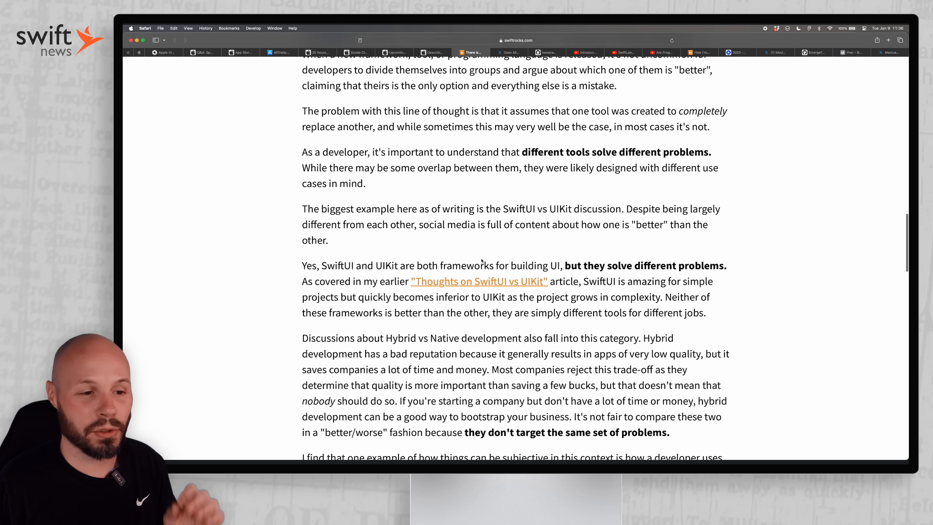
pyautogui.scroll(-3)
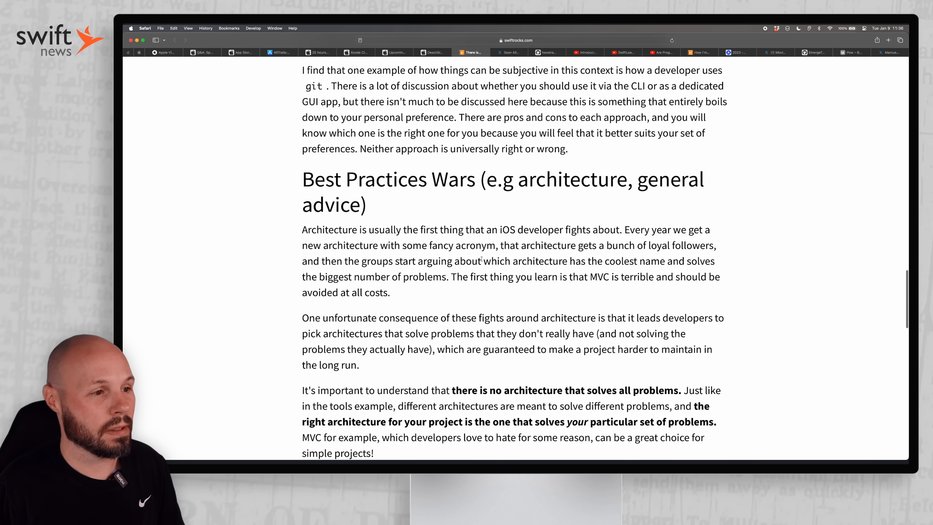
pyautogui.scroll(-3)
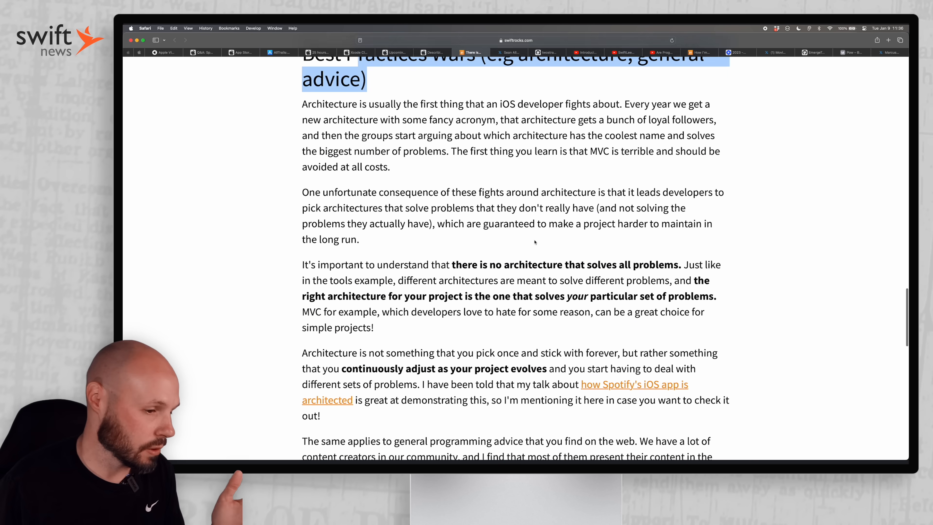
pyautogui.scroll(-3)
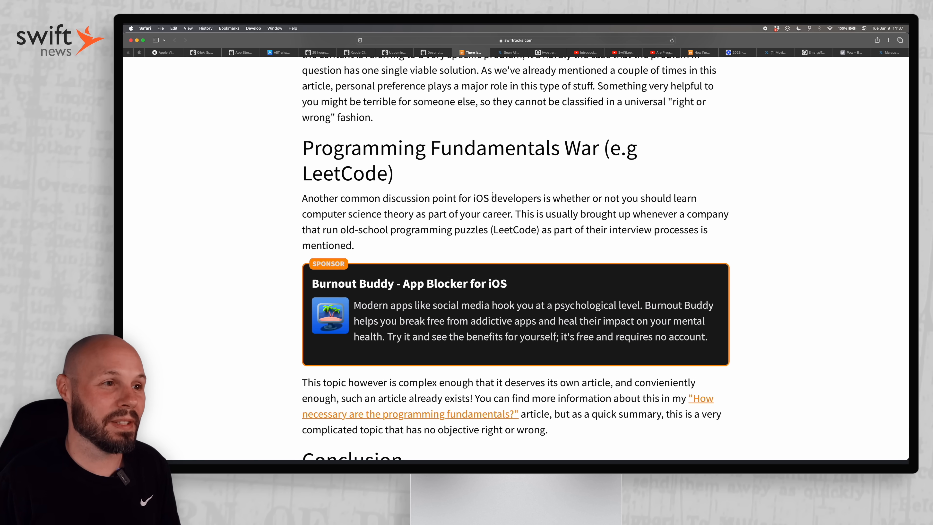
pyautogui.scroll(3)
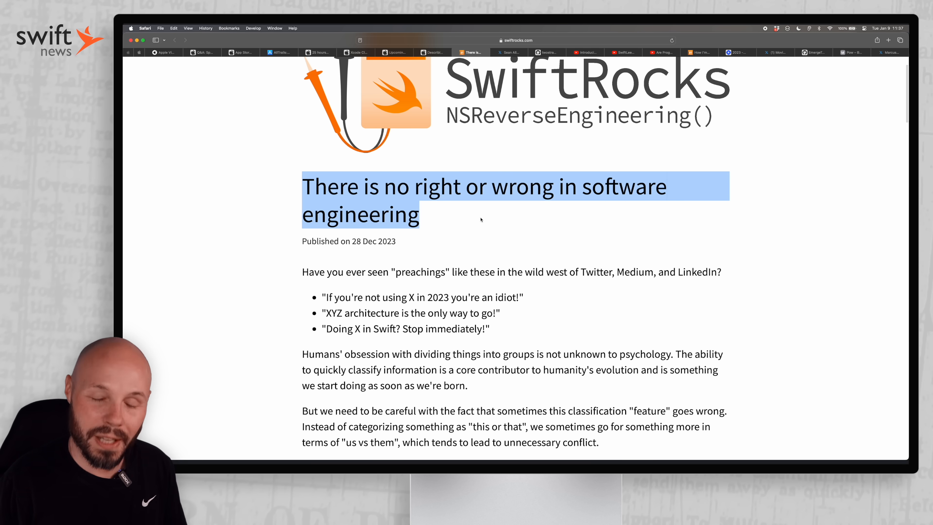
# View the Inferno GitHub repository, then move to its Introducing Inferno YouTube video.
pyautogui.click(546, 53)
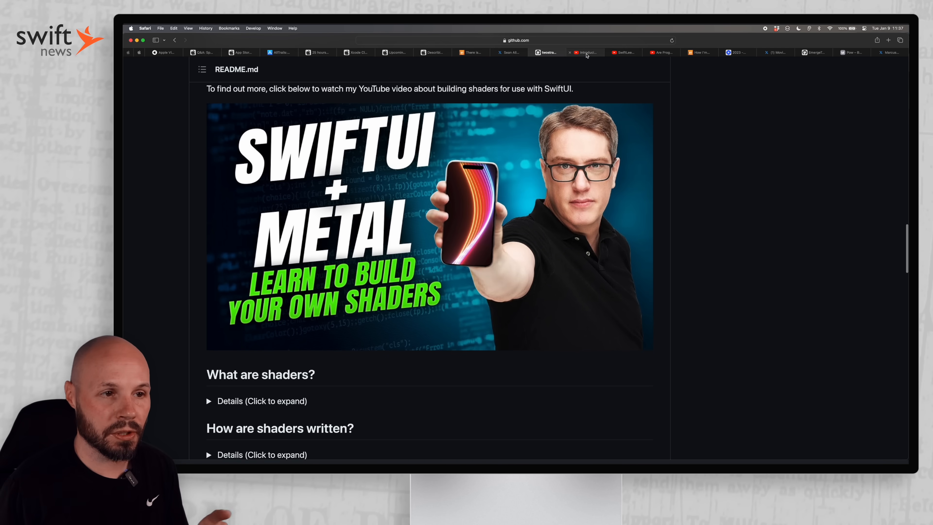
pyautogui.click(585, 52)
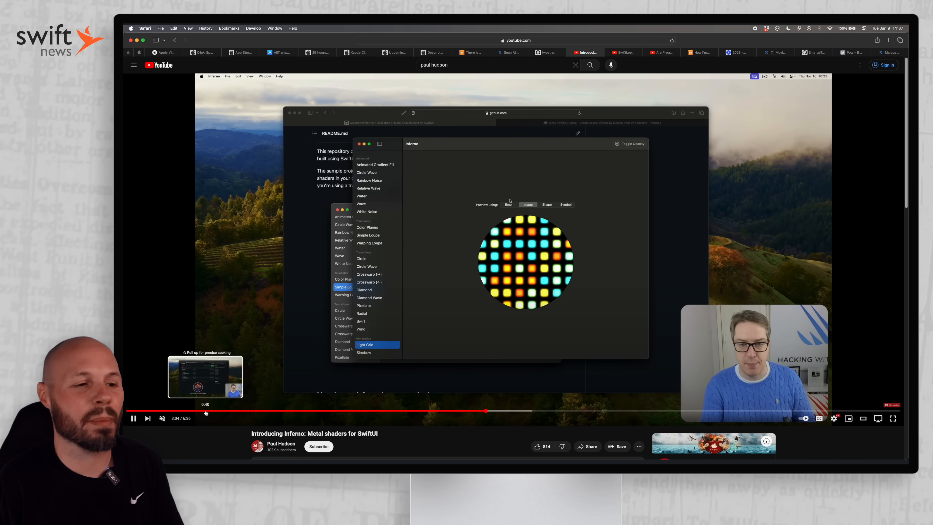
# Seek through the Inferno shader demo video, then return to the Inferno repository README.
pyautogui.click(547, 205)
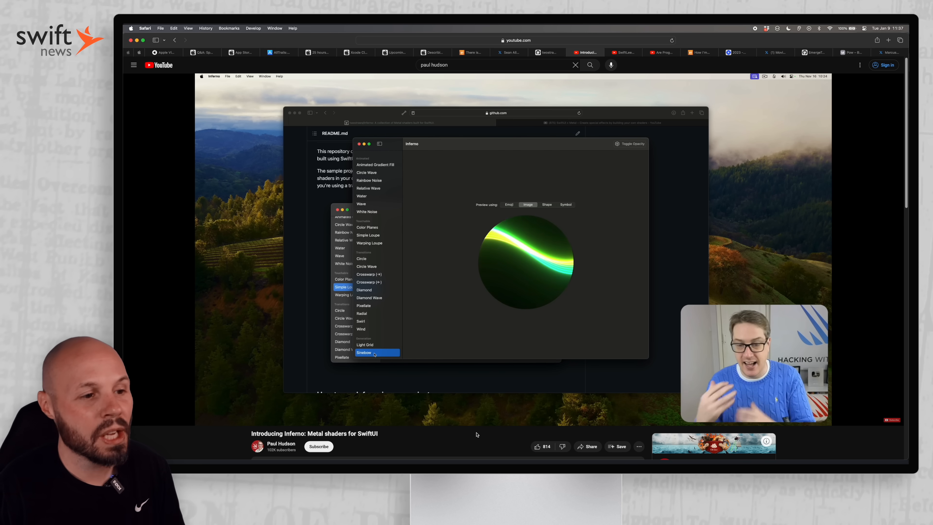
pyautogui.click(509, 204)
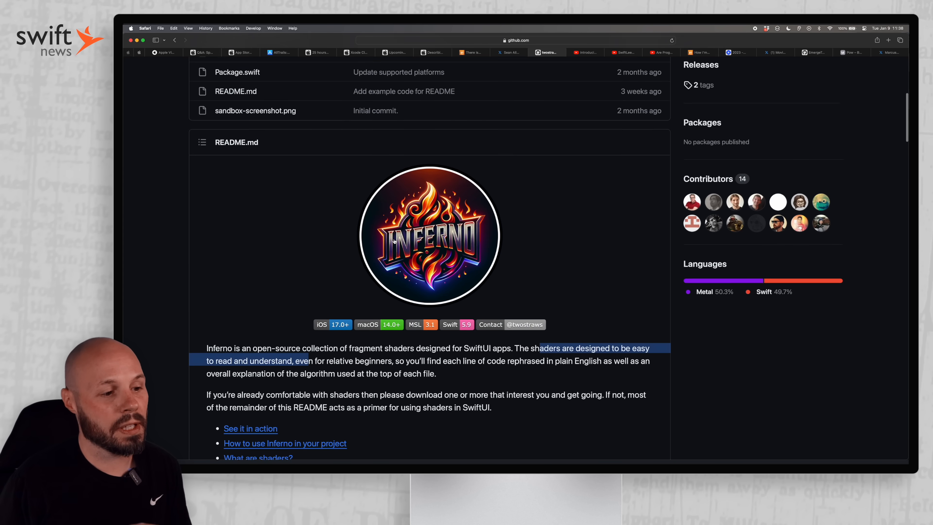
# Scroll through the Inferno README's shader sections.
pyautogui.scroll(-3)
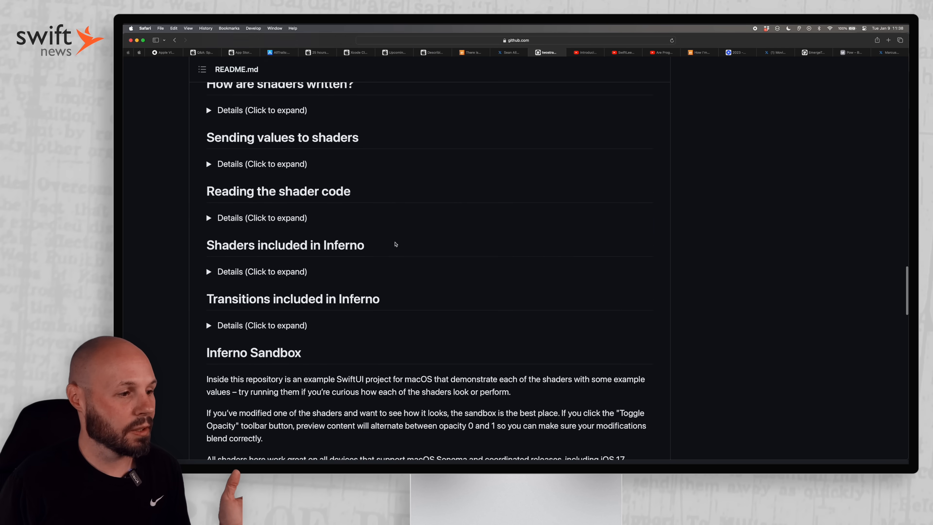
pyautogui.scroll(-3)
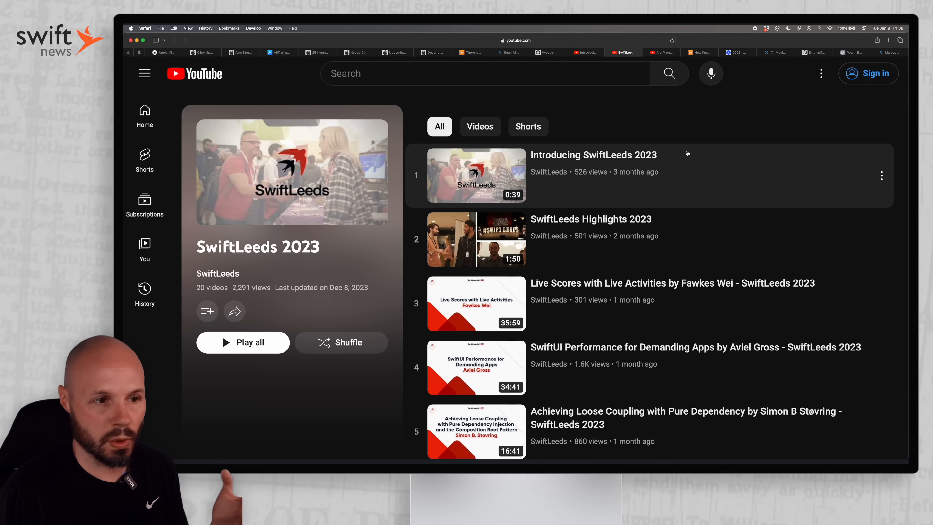
pyautogui.scroll(-3)
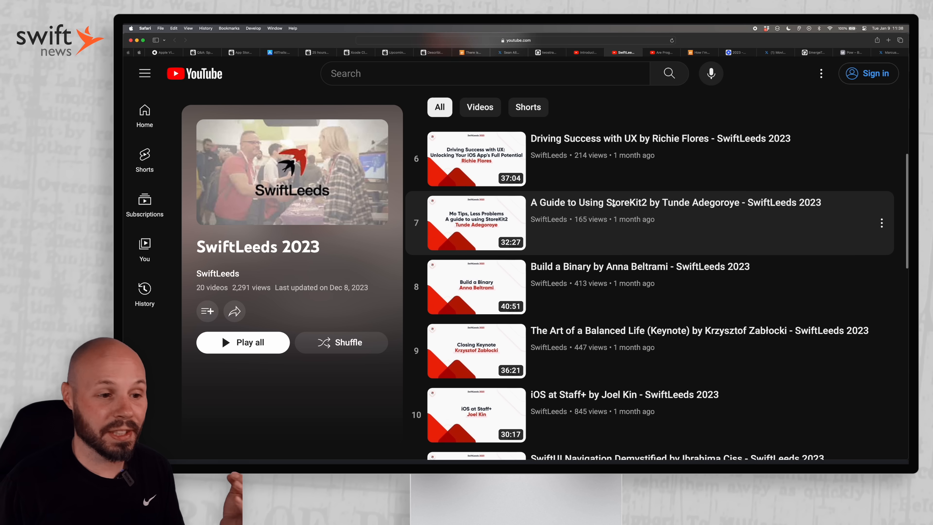
pyautogui.scroll(-3)
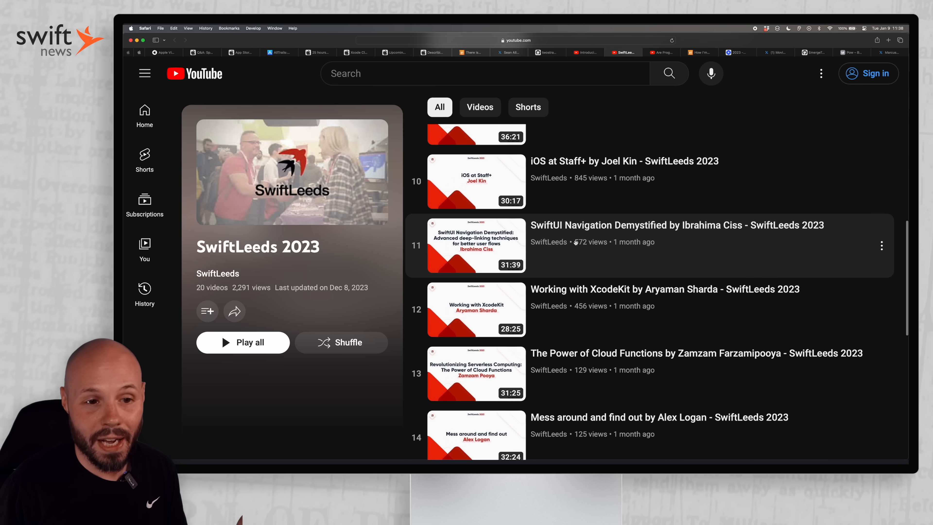
pyautogui.scroll(-3)
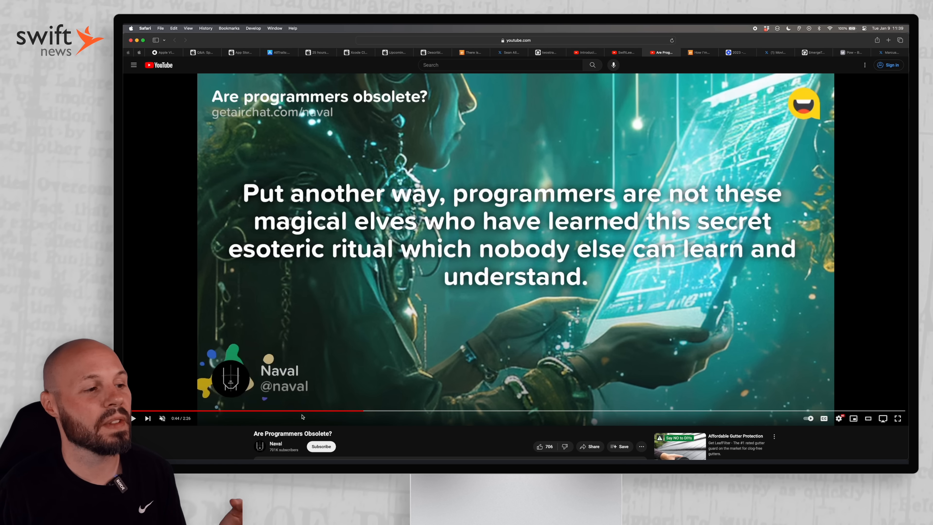
pyautogui.moveTo(342, 412)
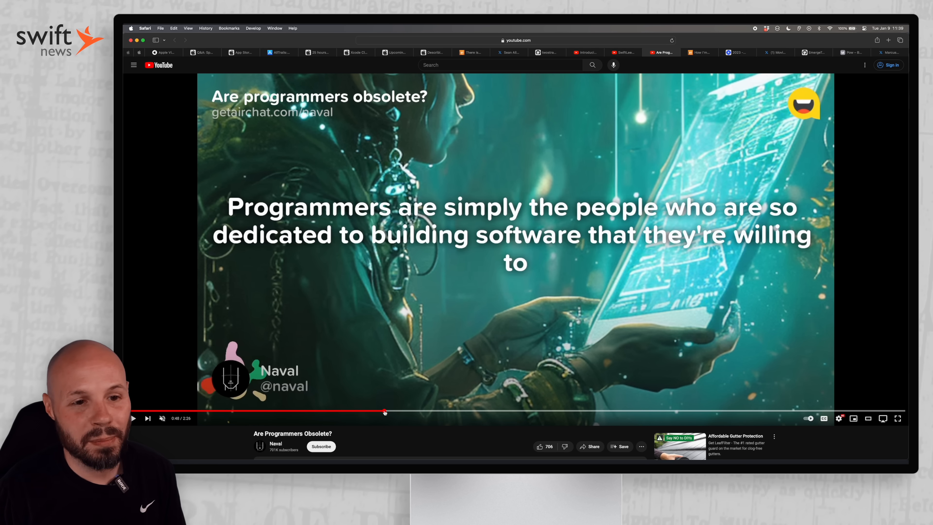
pyautogui.moveTo(382, 413)
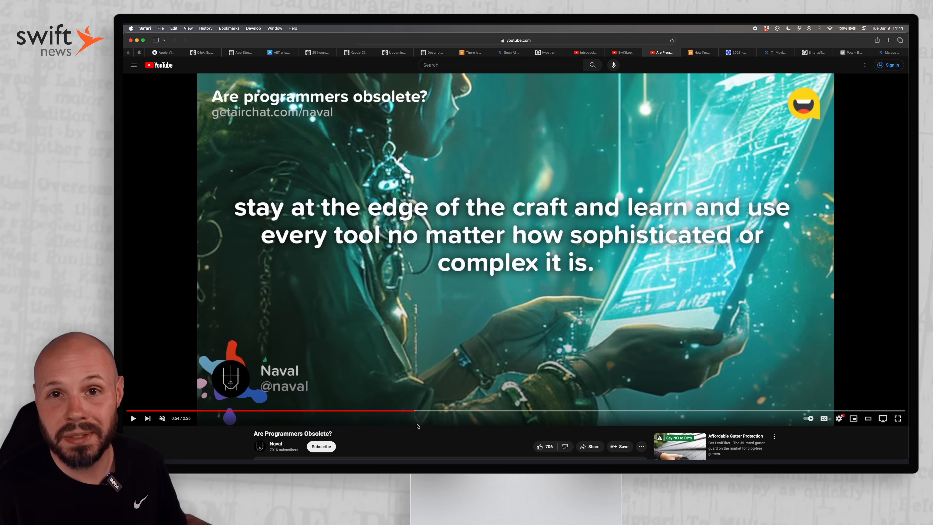
# Read the SwiftRocks article on using ChatGPT through its first use-cases.
pyautogui.click(700, 53)
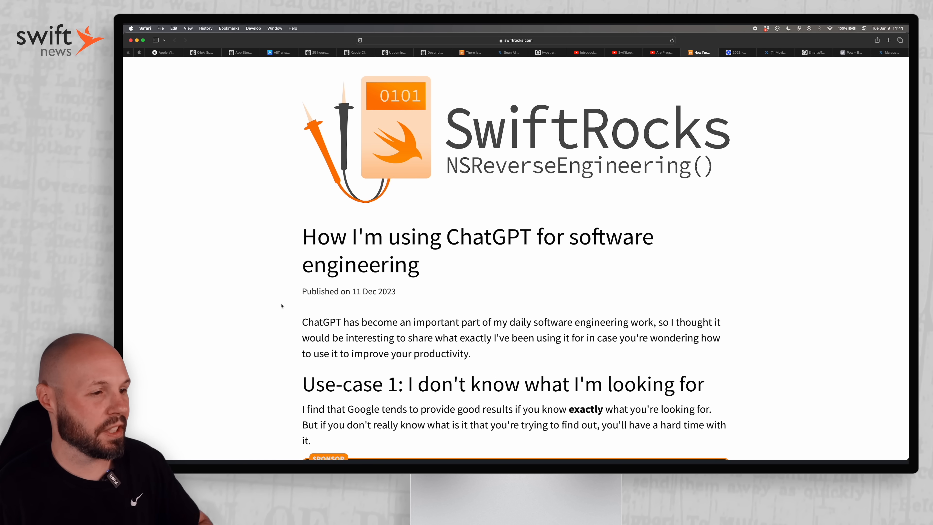
pyautogui.scroll(-3)
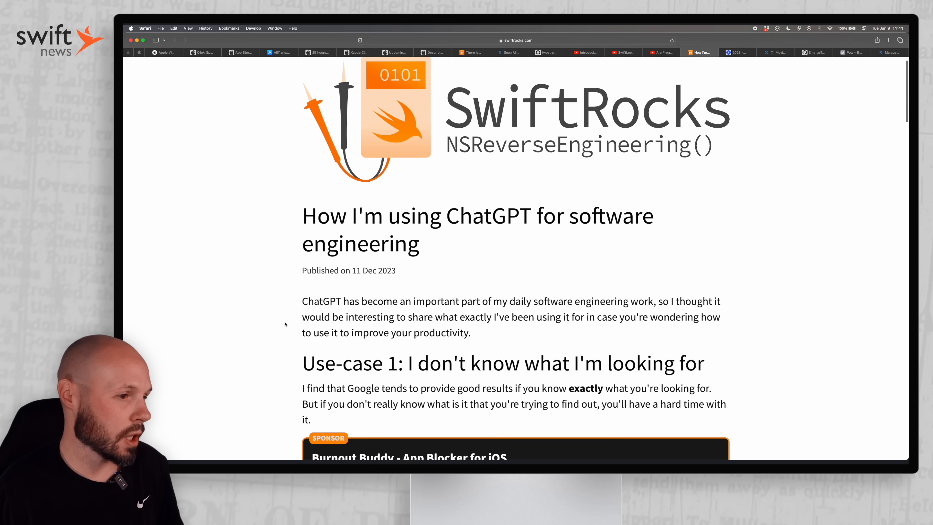
pyautogui.scroll(-3)
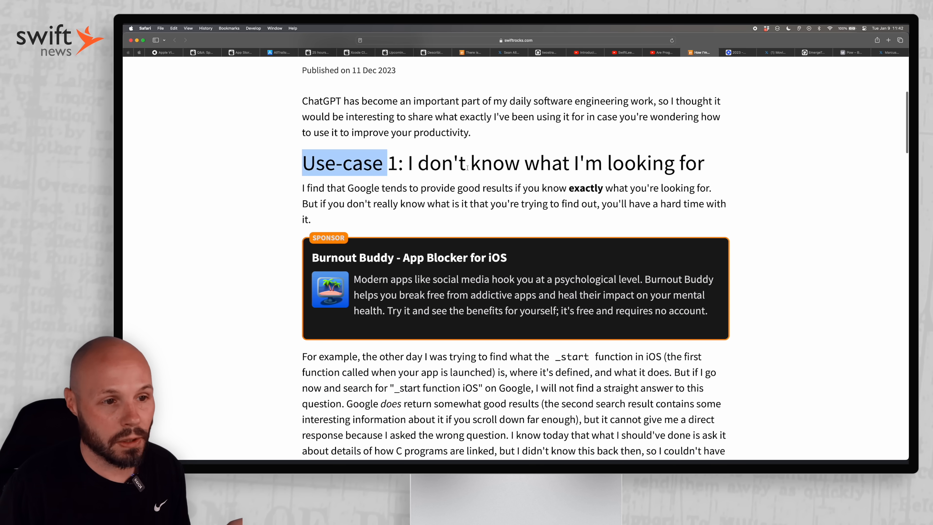
pyautogui.scroll(-3)
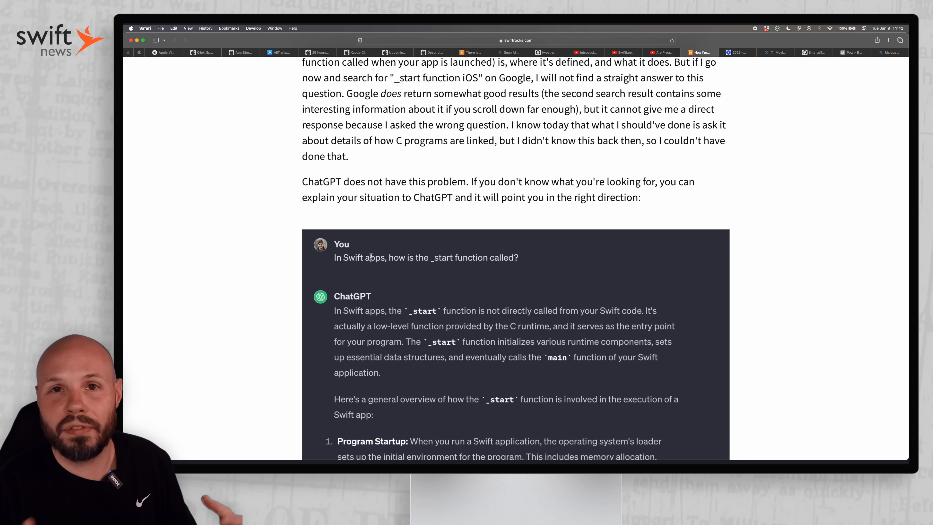
pyautogui.scroll(-3)
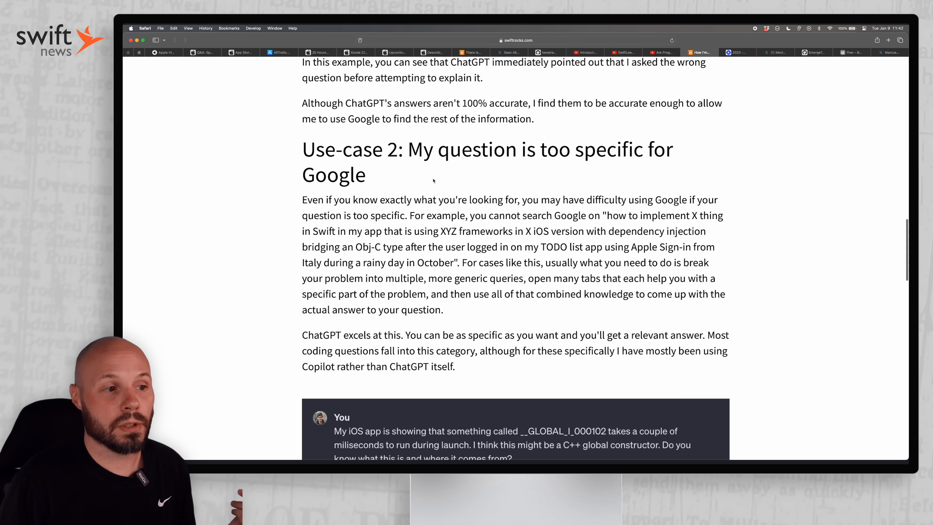
pyautogui.scroll(-3)
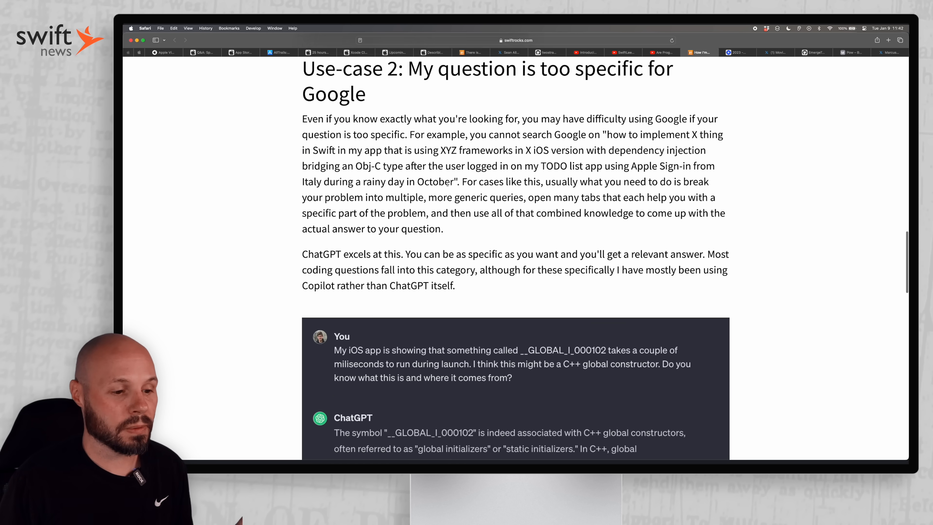
# Continue to use-case 3, then bring up Sebastian Röhl's 2023 indie app year-in-review post.
pyautogui.scroll(-3)
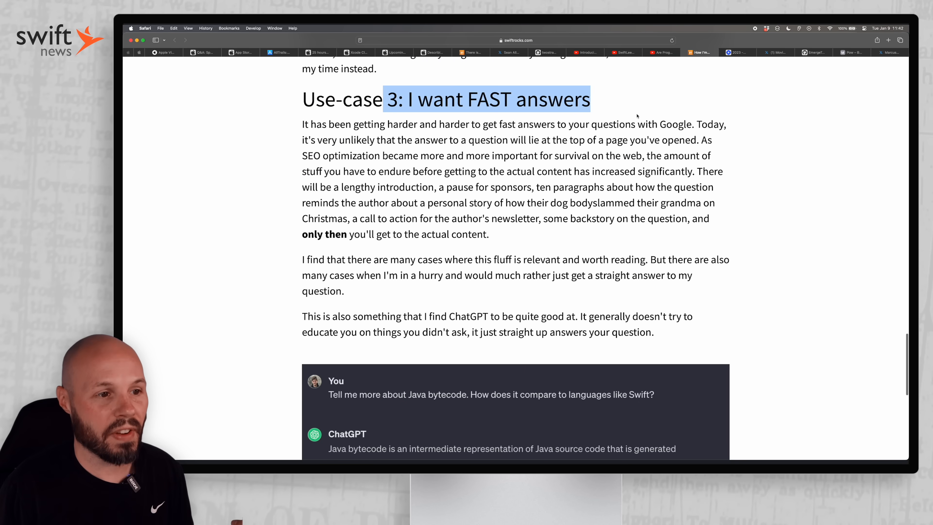
pyautogui.scroll(-3)
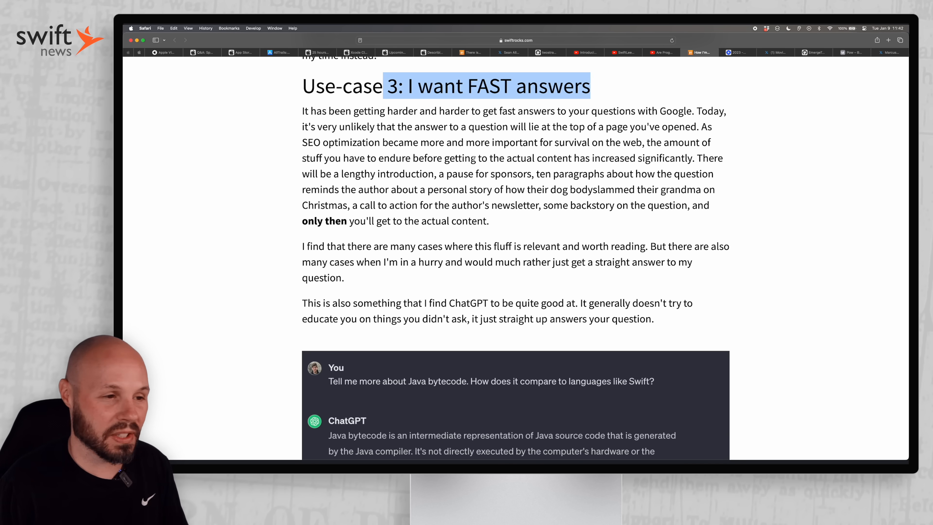
pyautogui.scroll(-3)
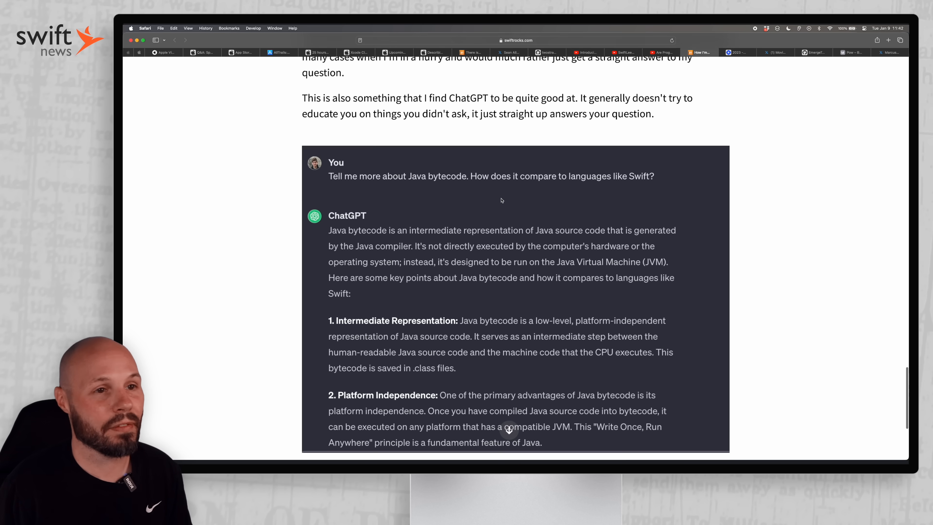
pyautogui.scroll(-3)
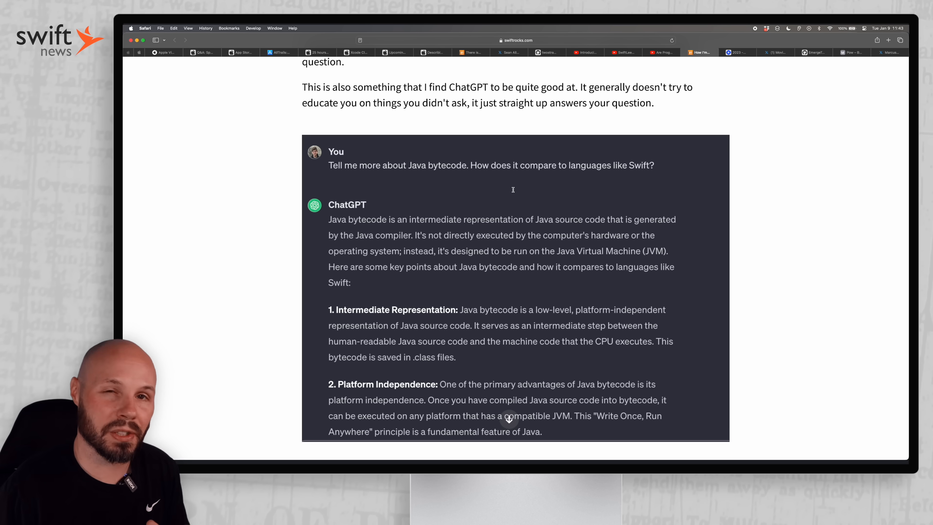
pyautogui.click(736, 53)
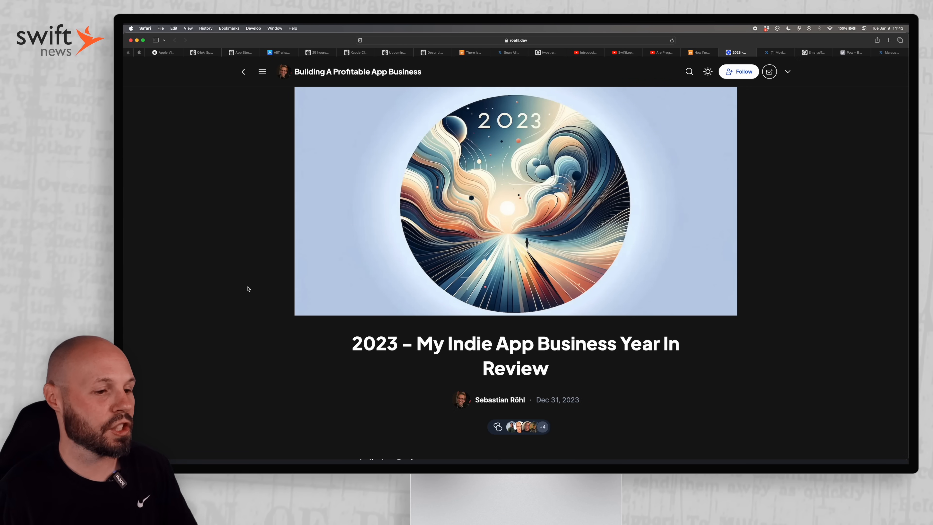
# Go through the indie year-in-review's 2023 app revenue statistics.
pyautogui.scroll(-3)
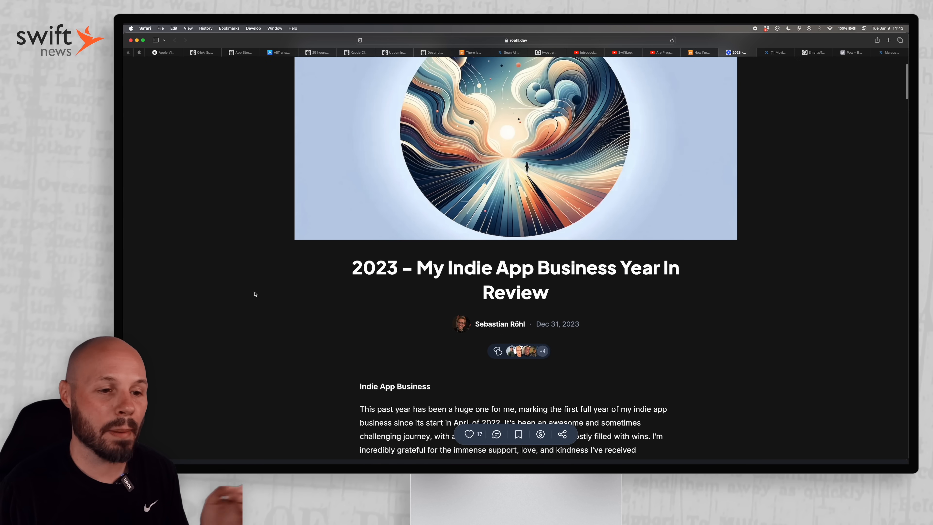
pyautogui.scroll(-3)
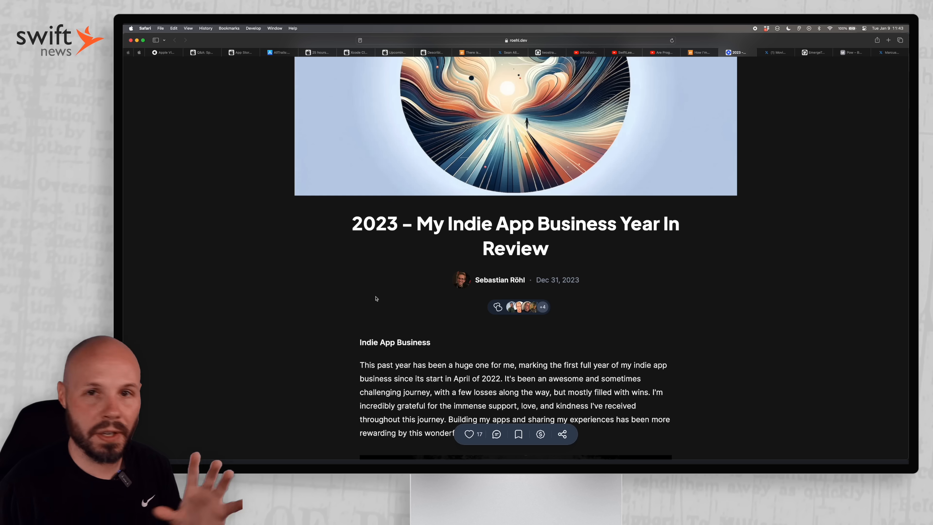
pyautogui.scroll(-3)
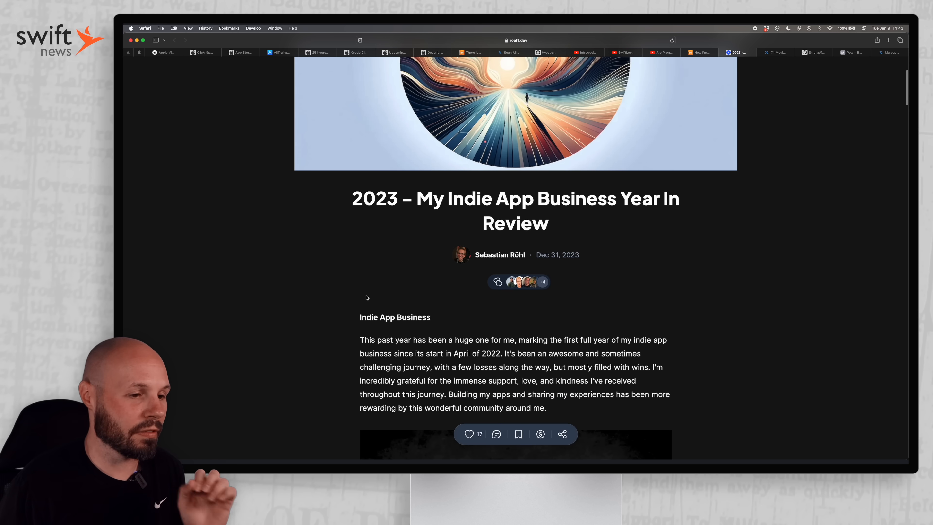
pyautogui.scroll(-3)
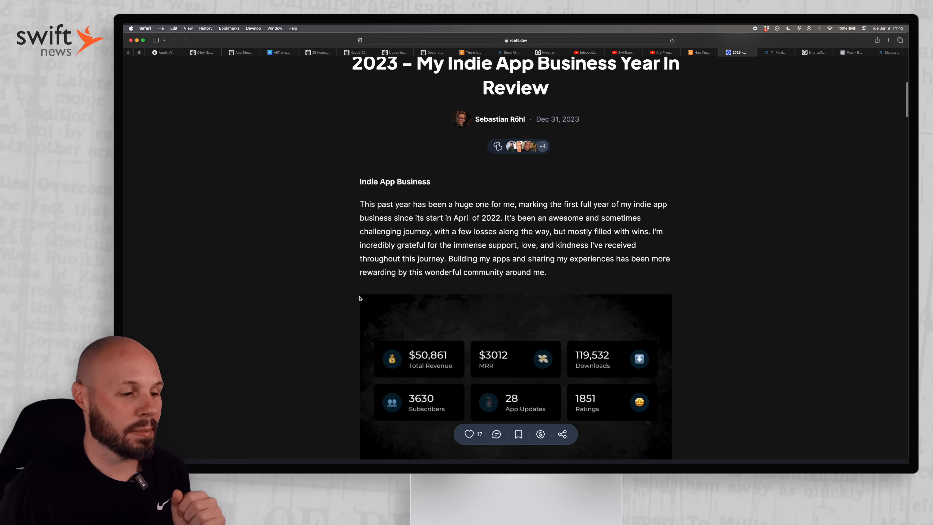
pyautogui.scroll(-3)
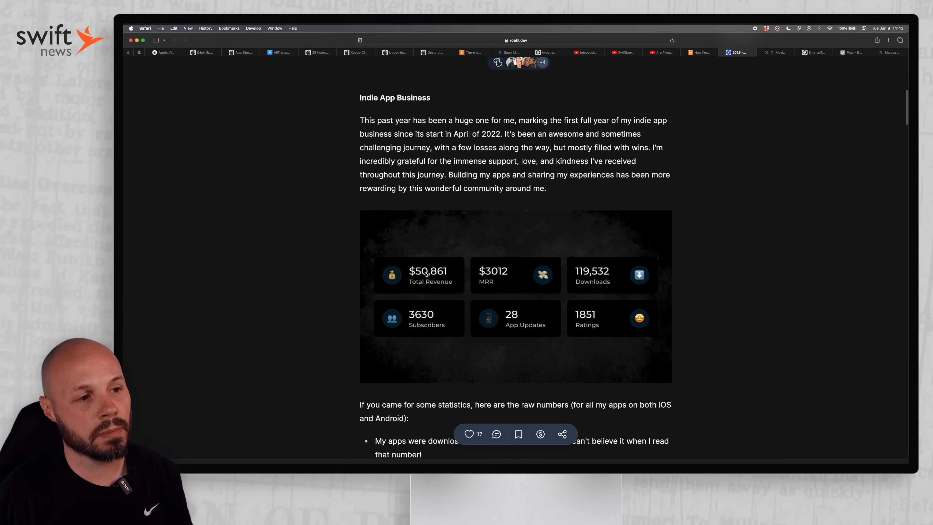
# Read down to the Total Revenue 2023 monthly chart and back up slightly.
pyautogui.scroll(-3)
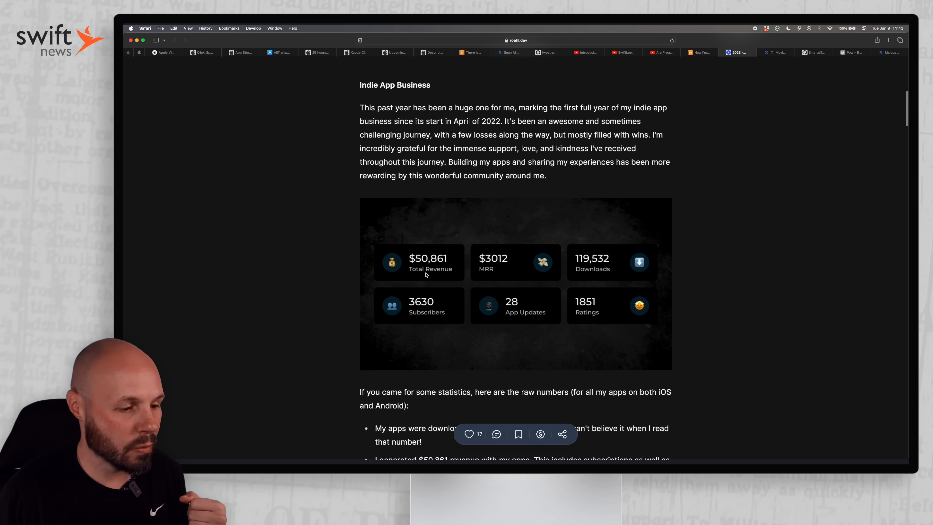
pyautogui.scroll(-3)
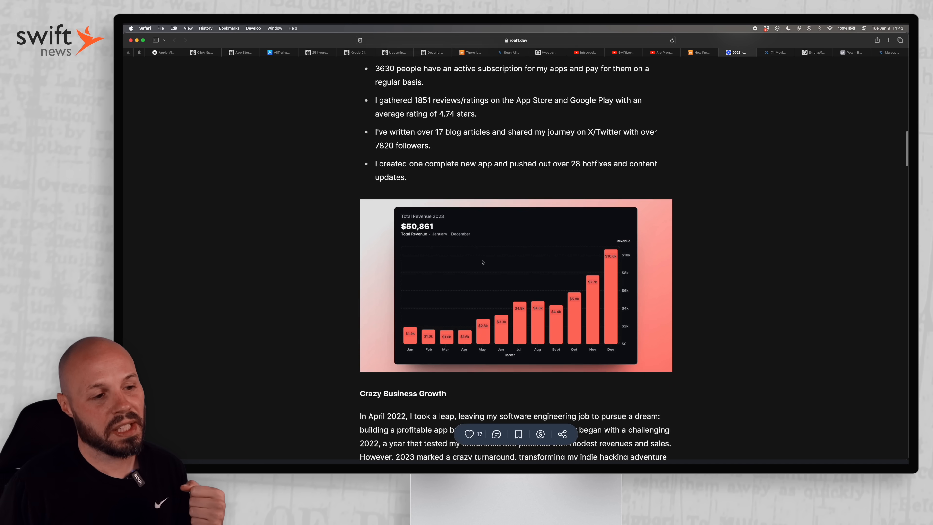
pyautogui.scroll(-3)
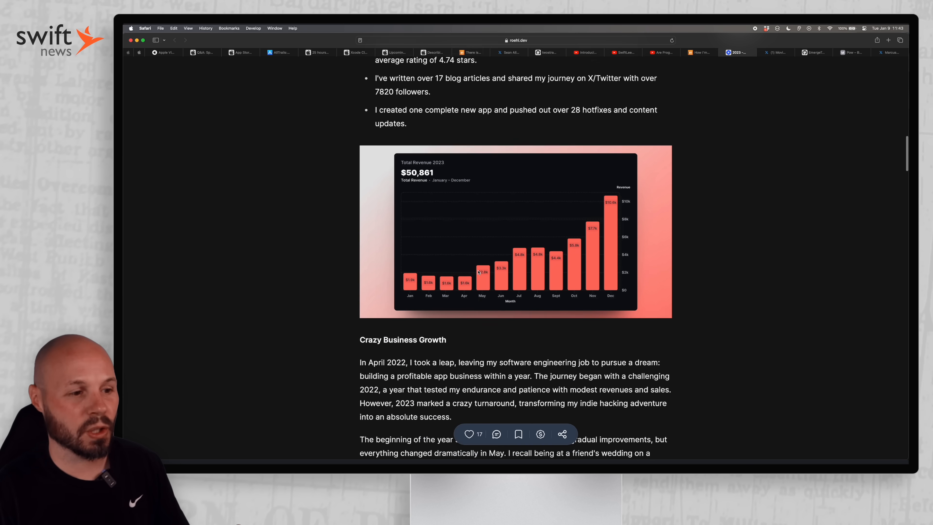
pyautogui.scroll(-3)
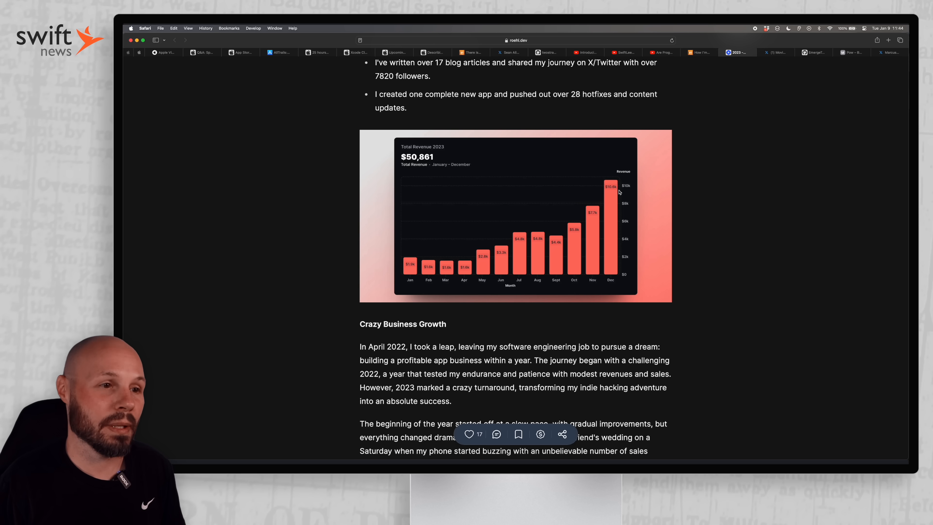
pyautogui.moveTo(515, 241)
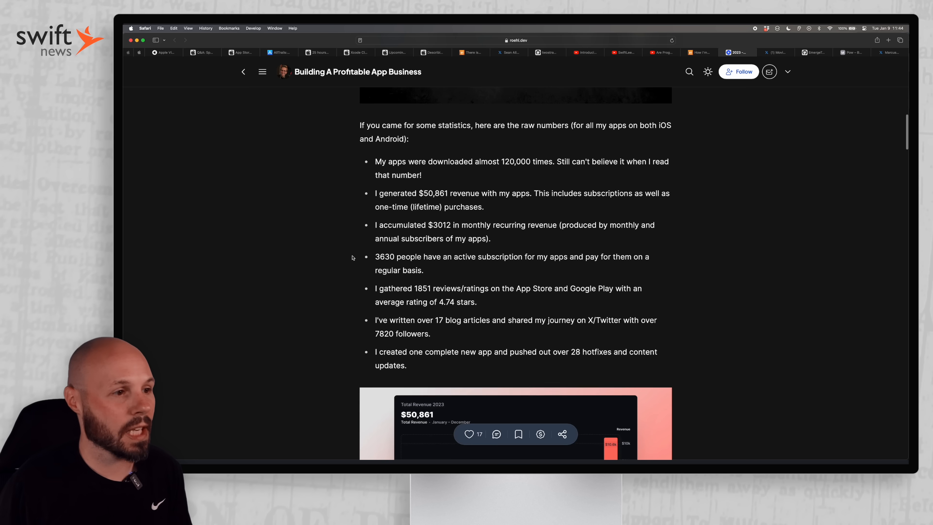
pyautogui.scroll(3)
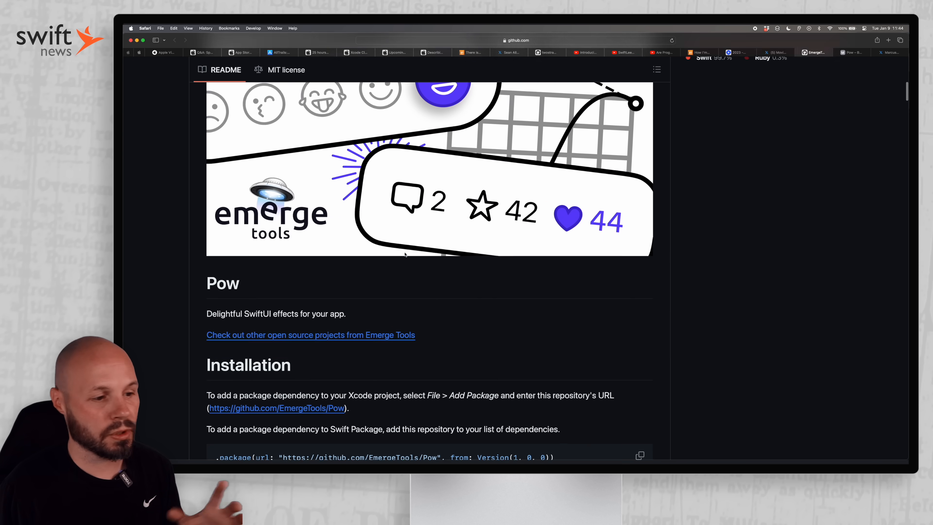
# Read the Pow README's installation, requirements and change effects including Haptic Feedback and Ping.
pyautogui.scroll(-3)
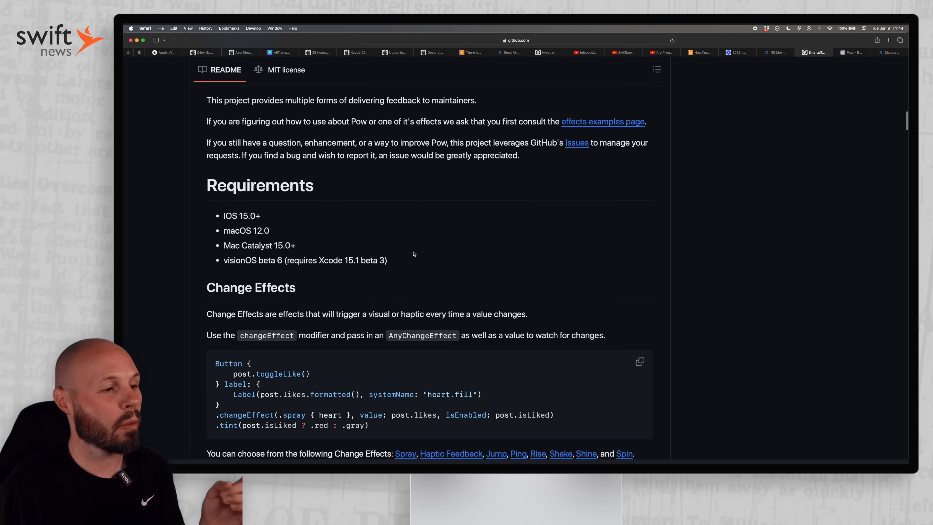
pyautogui.scroll(-3)
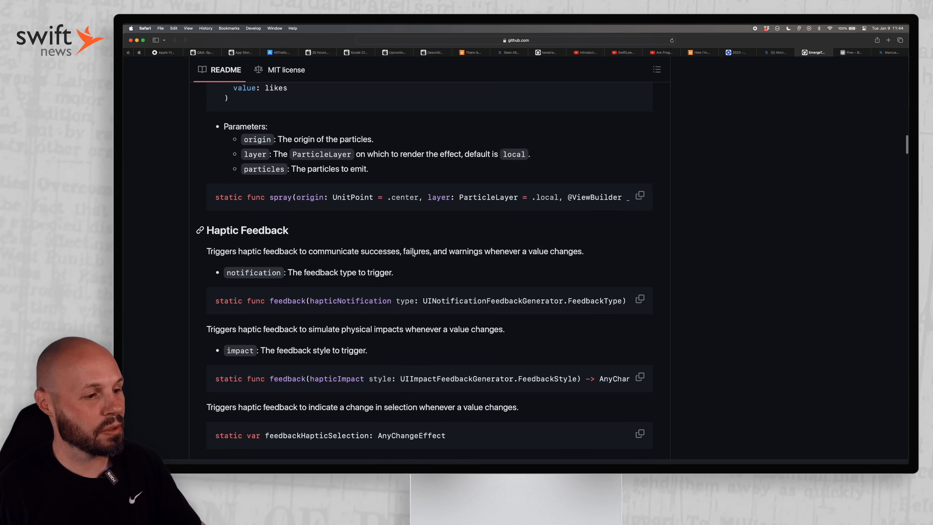
pyautogui.scroll(-3)
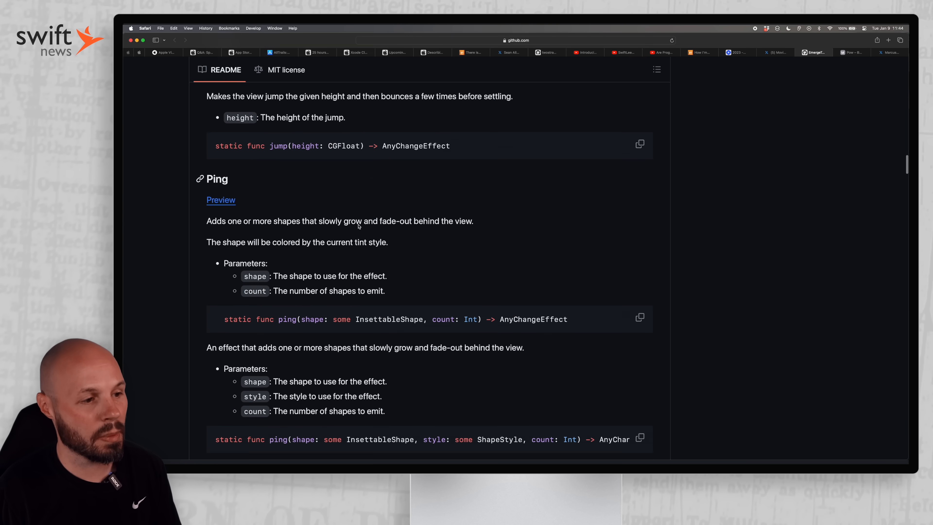
pyautogui.scroll(-3)
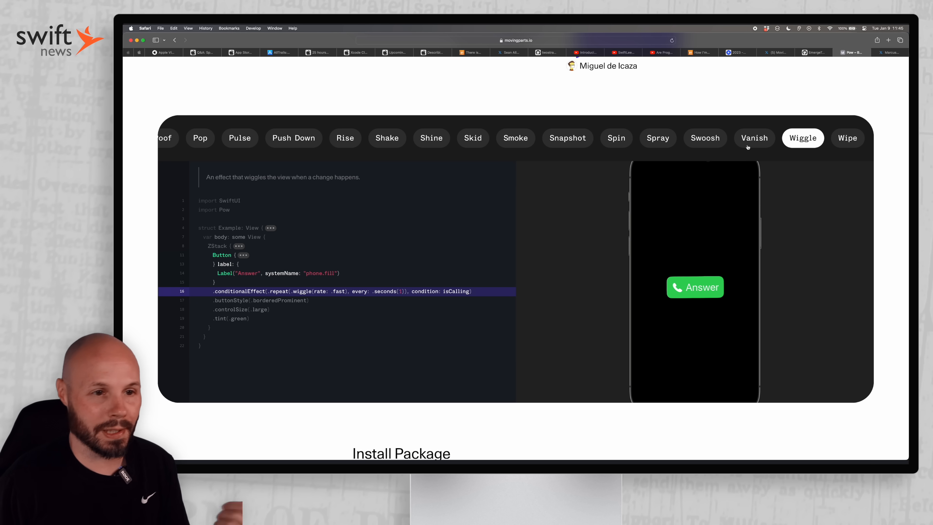
# Preview the Spray, Skid, Shake, Pop and Pulse effects, then return to the Pow GitHub repository.
pyautogui.click(657, 138)
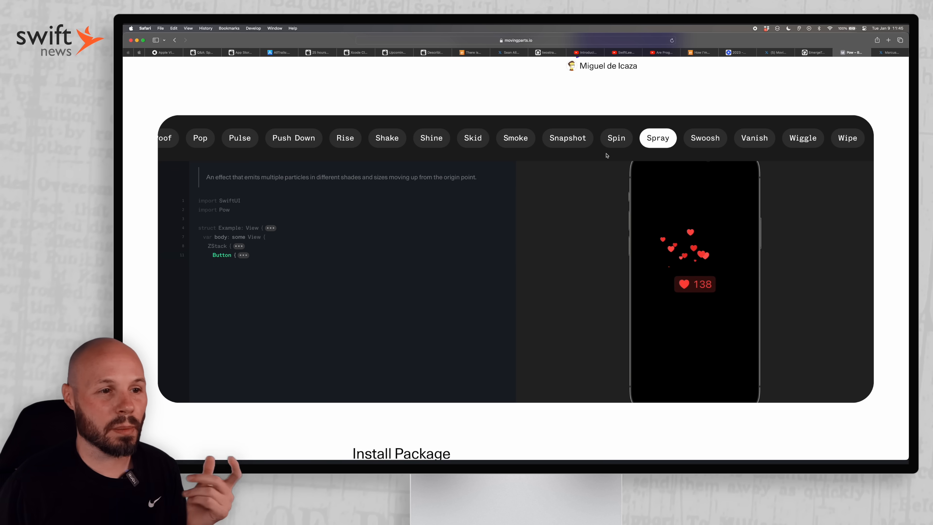
pyautogui.click(473, 138)
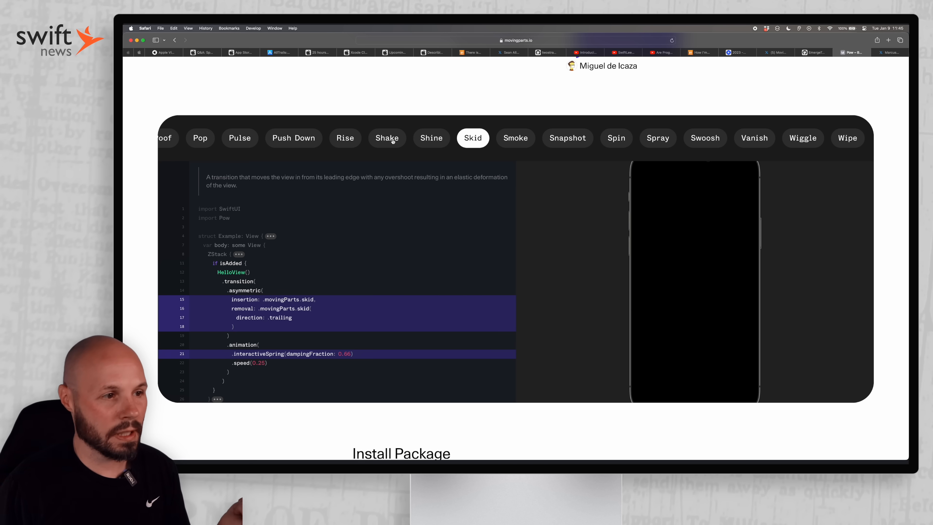
pyautogui.click(387, 138)
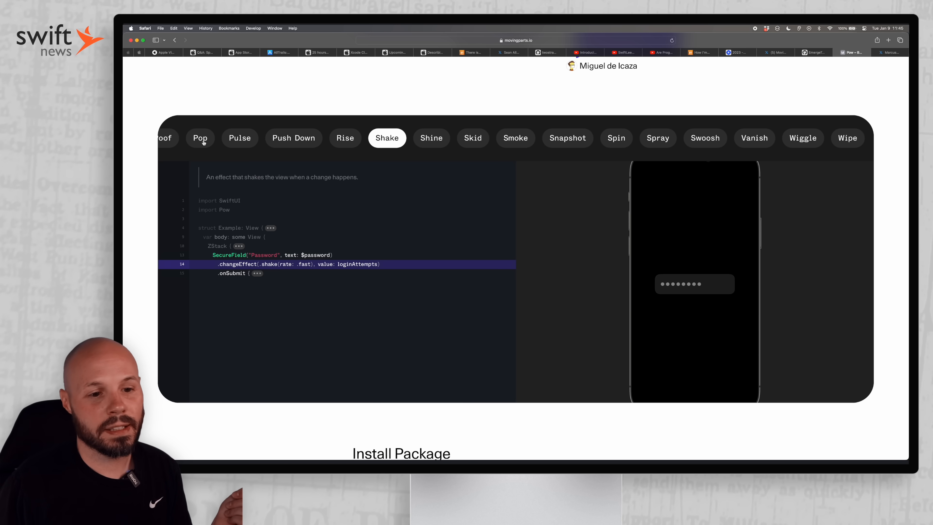
pyautogui.click(515, 138)
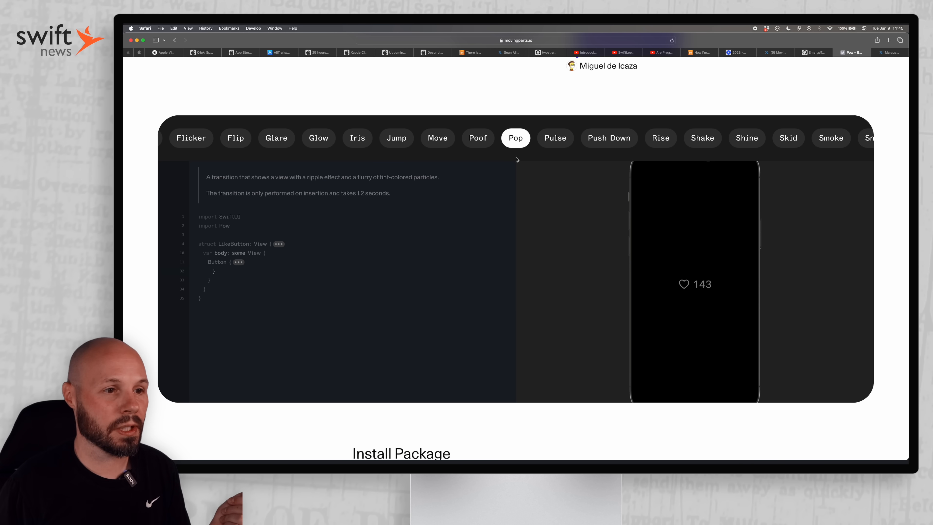
pyautogui.click(554, 138)
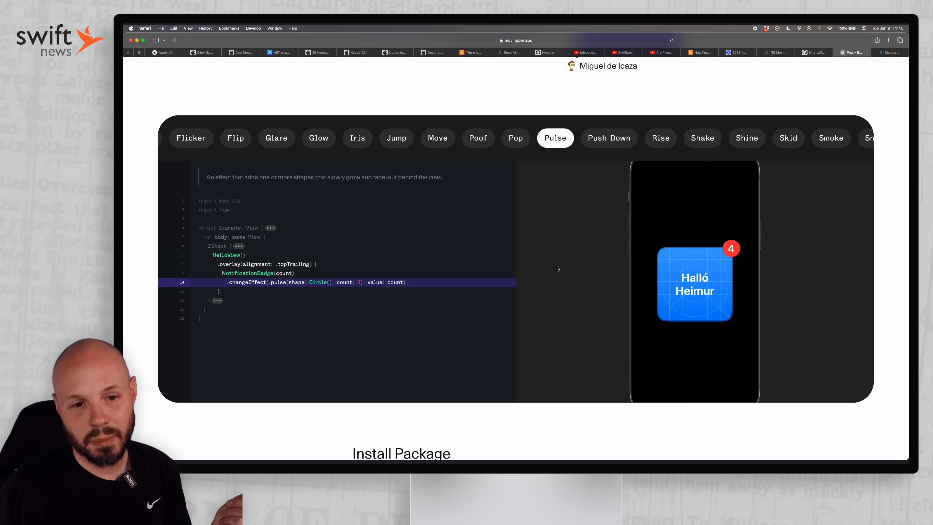
pyautogui.moveTo(320, 159)
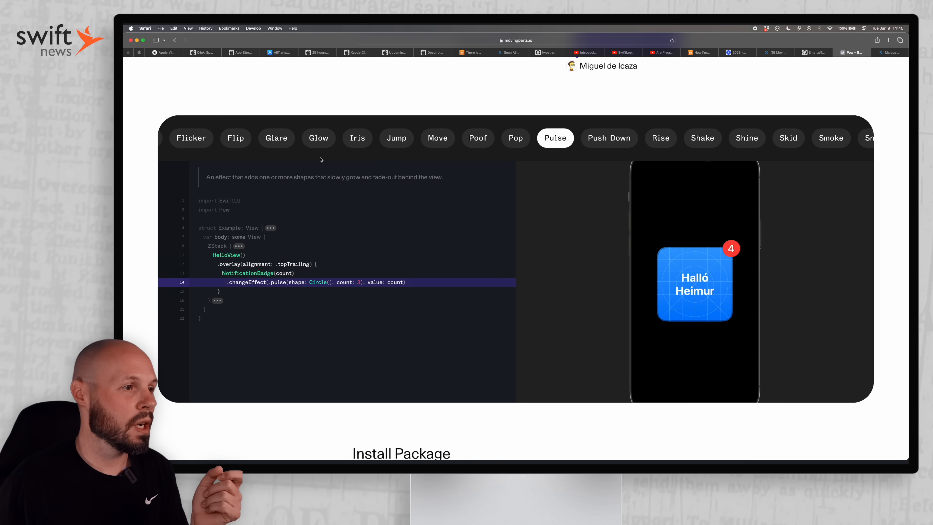
pyautogui.click(235, 138)
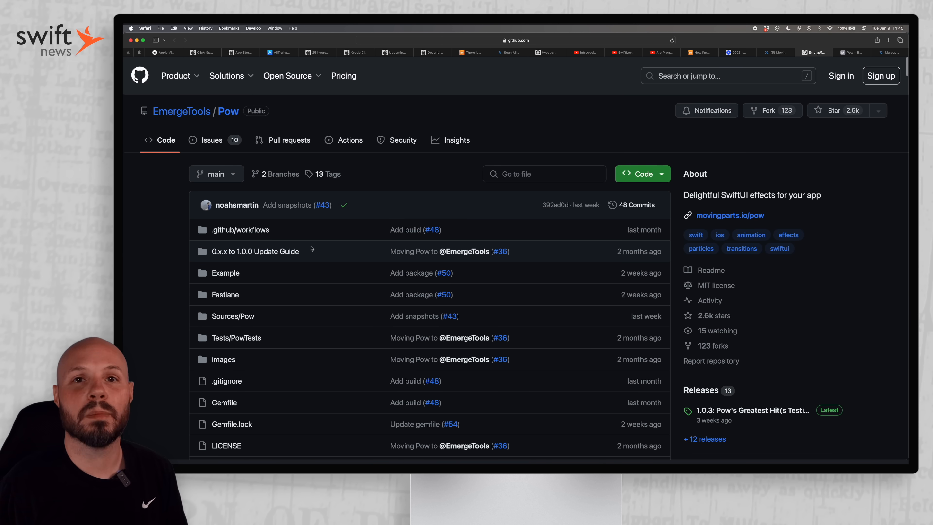
# Scroll the Pow repository page past the file list down to the README.
pyautogui.scroll(-3)
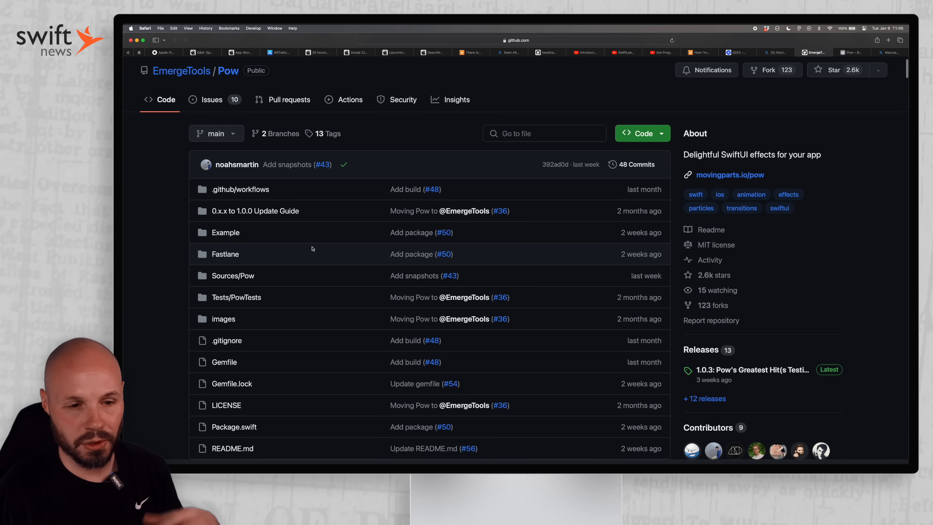
pyautogui.scroll(-3)
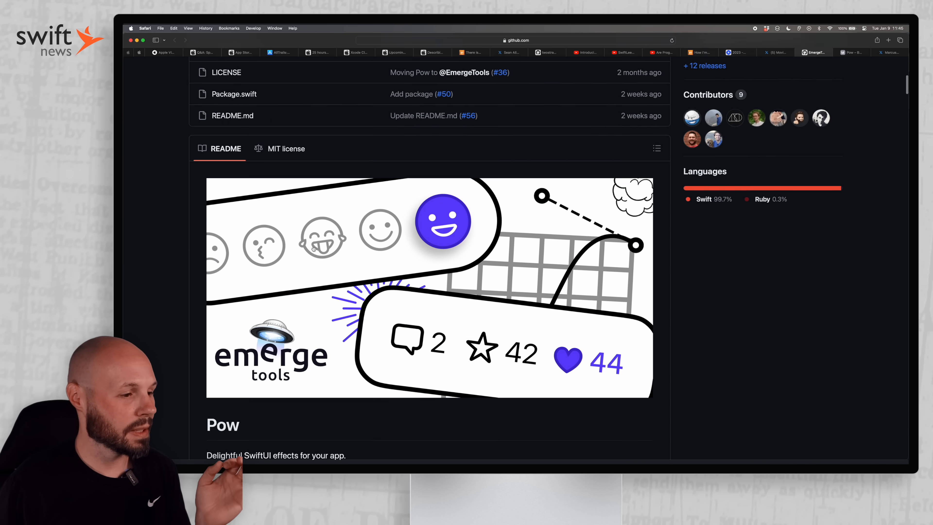
pyautogui.scroll(-3)
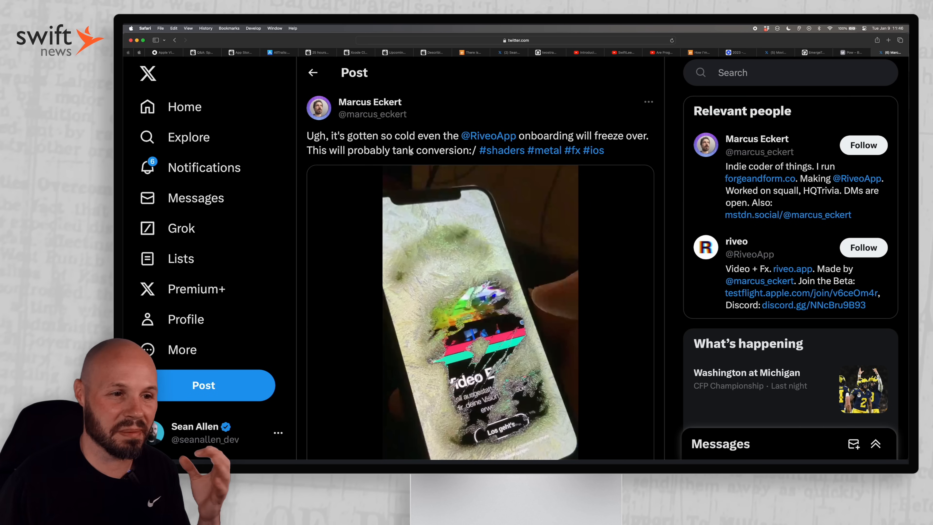
# Scroll to the Riveo onboarding freeze video in the post and start it playing.
pyautogui.scroll(-3)
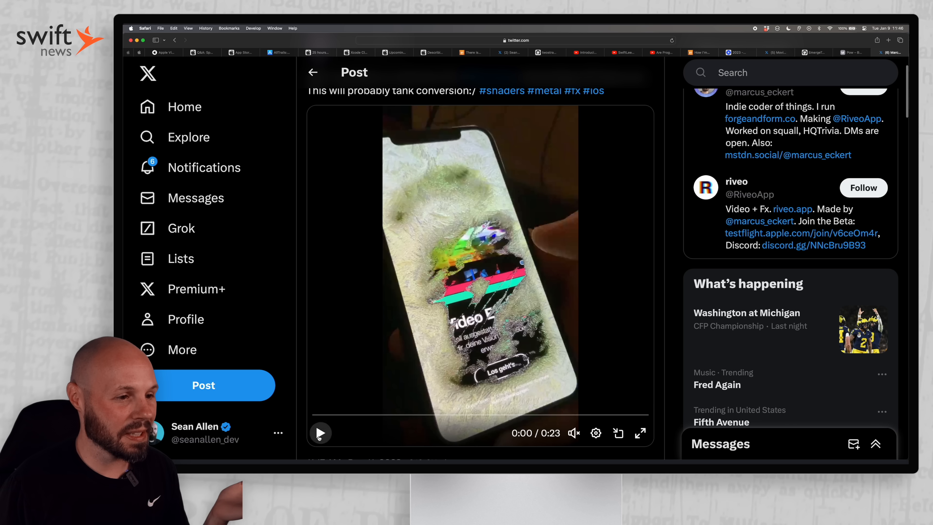
pyautogui.click(320, 433)
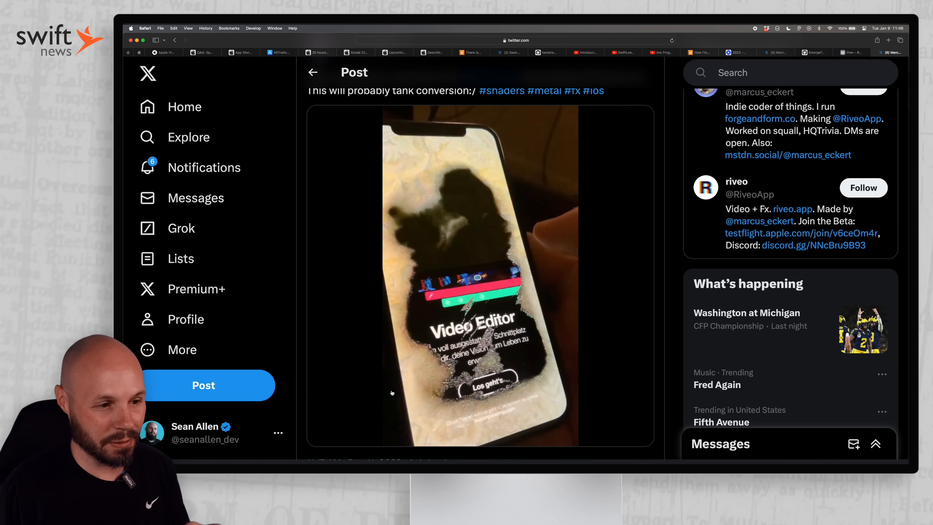
pyautogui.click(480, 274)
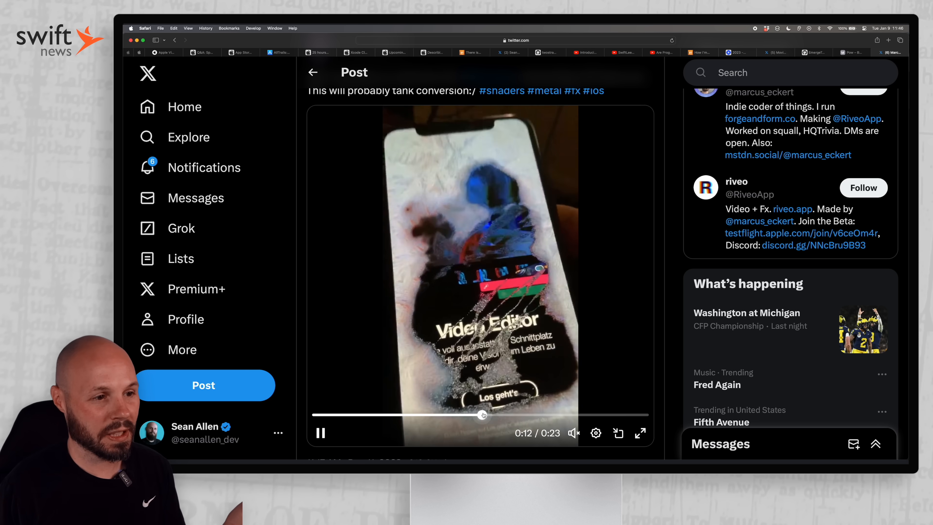